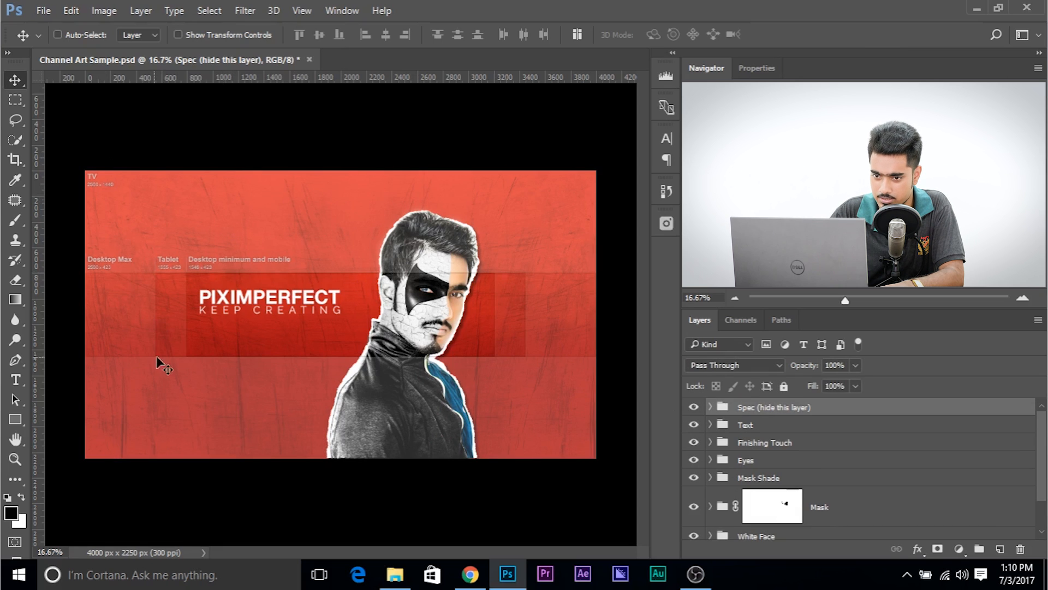
mouse_move(501, 320)
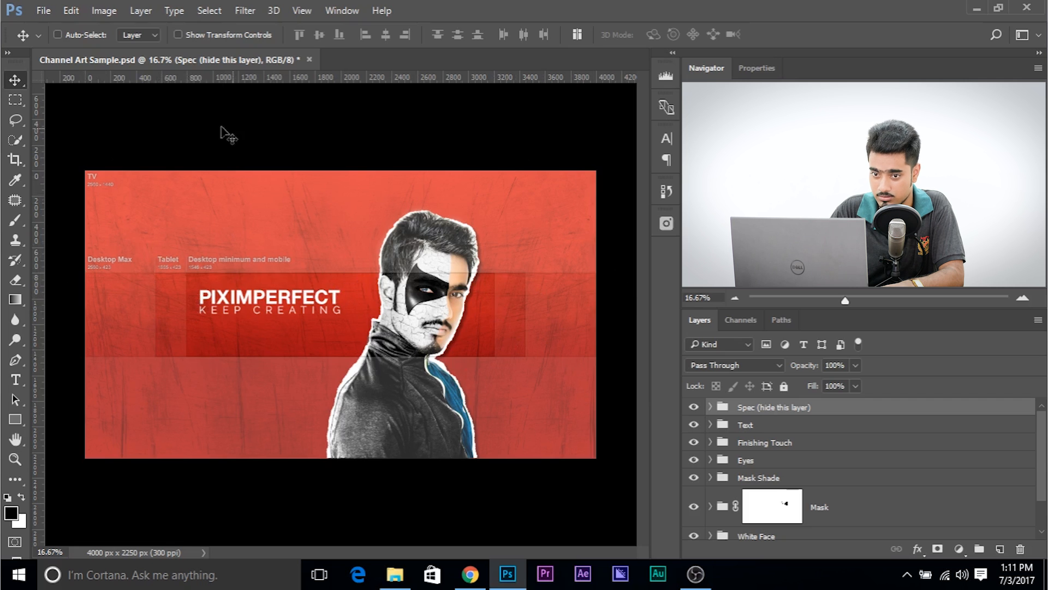
Turn on Auto-Select and hide the Spec guide overlay group.
left_click(58, 34)
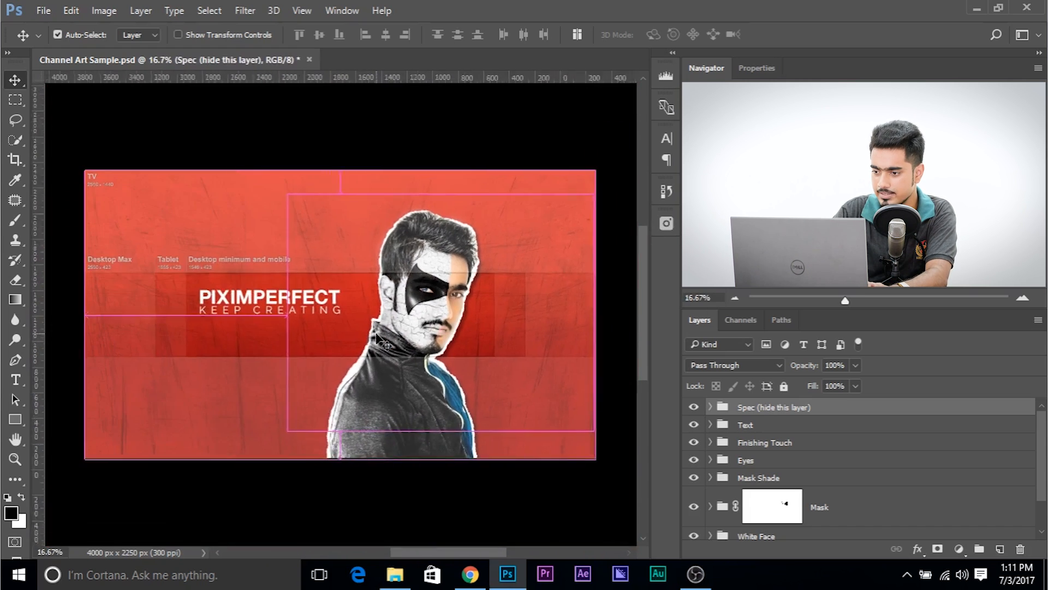
left_click(693, 406)
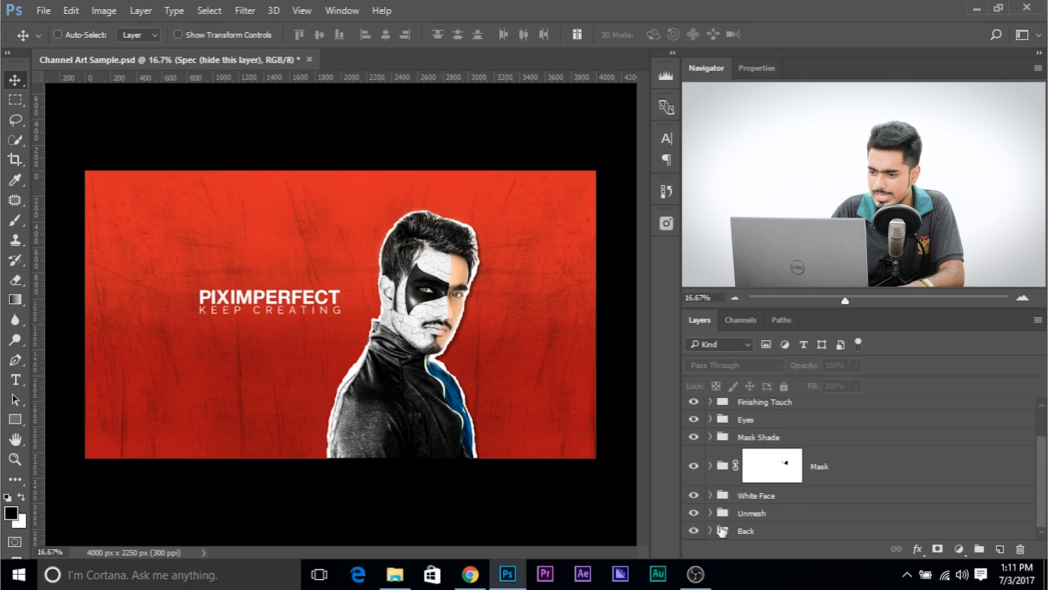
mouse_move(721, 437)
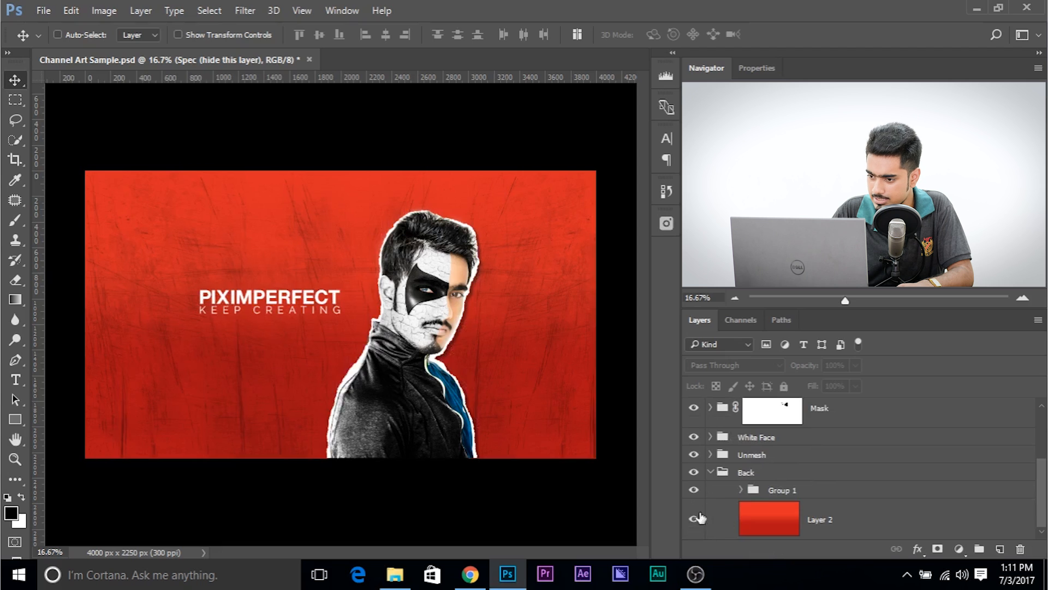
Tag Back red and Unmesh green, and rename Layer 2 to 'Red' and Group 1 to 'Texture'.
left_click(694, 520)
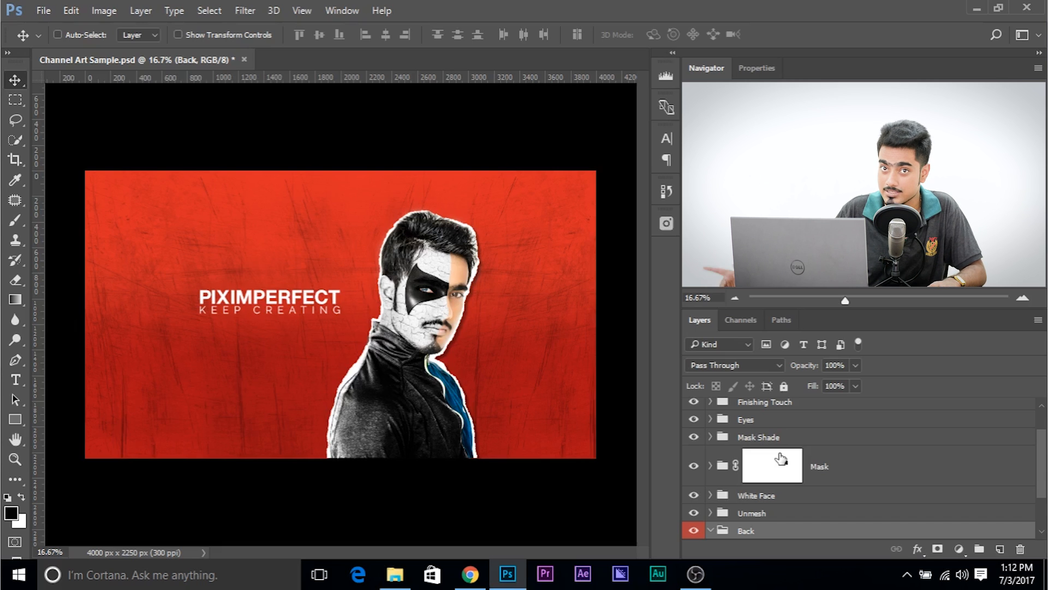
left_click(710, 512)
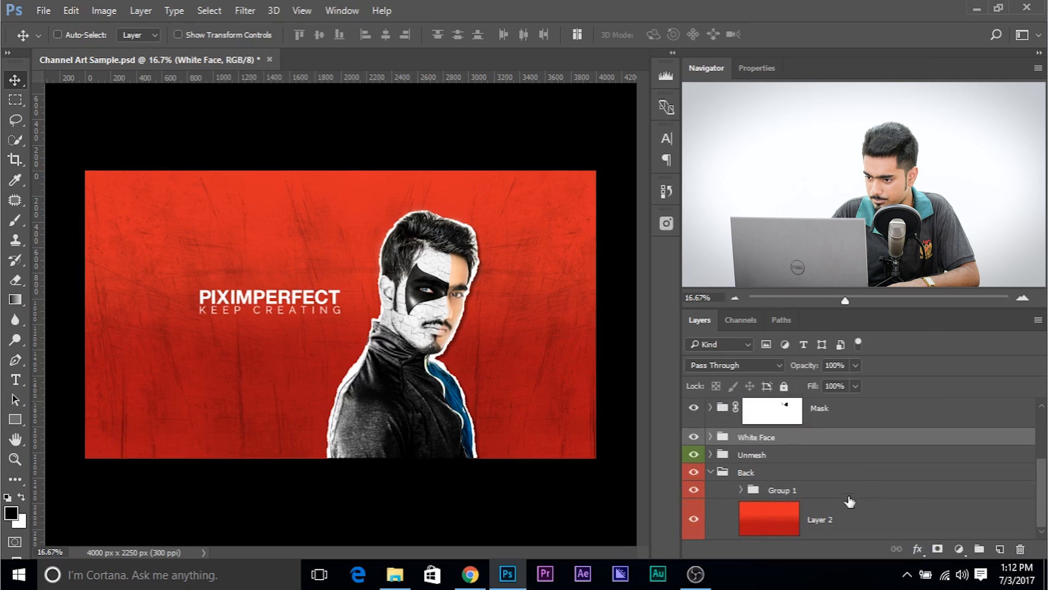
double_click(820, 519)
type("Red")
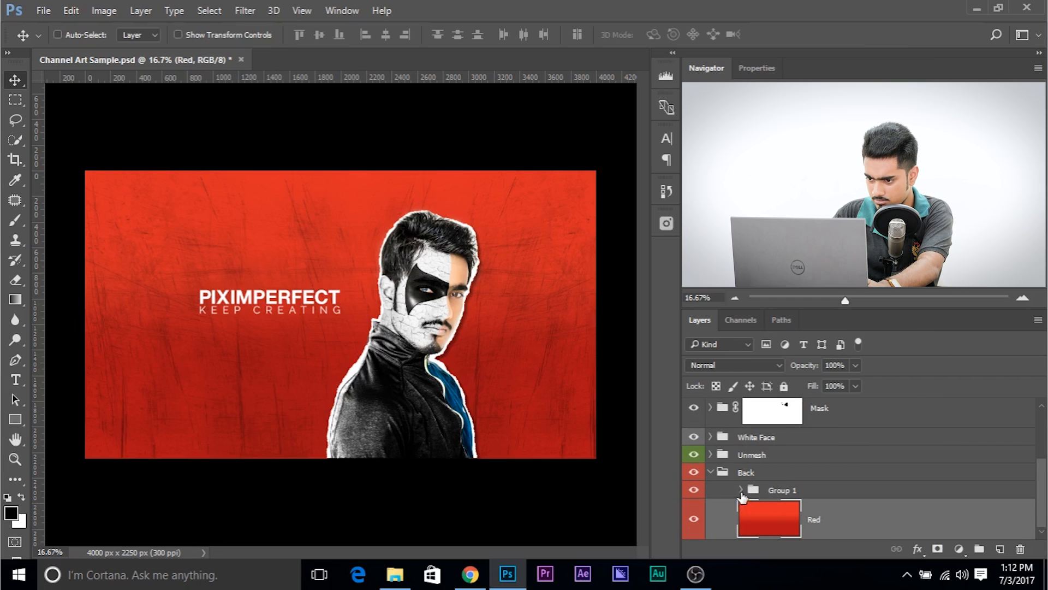
left_click(741, 489)
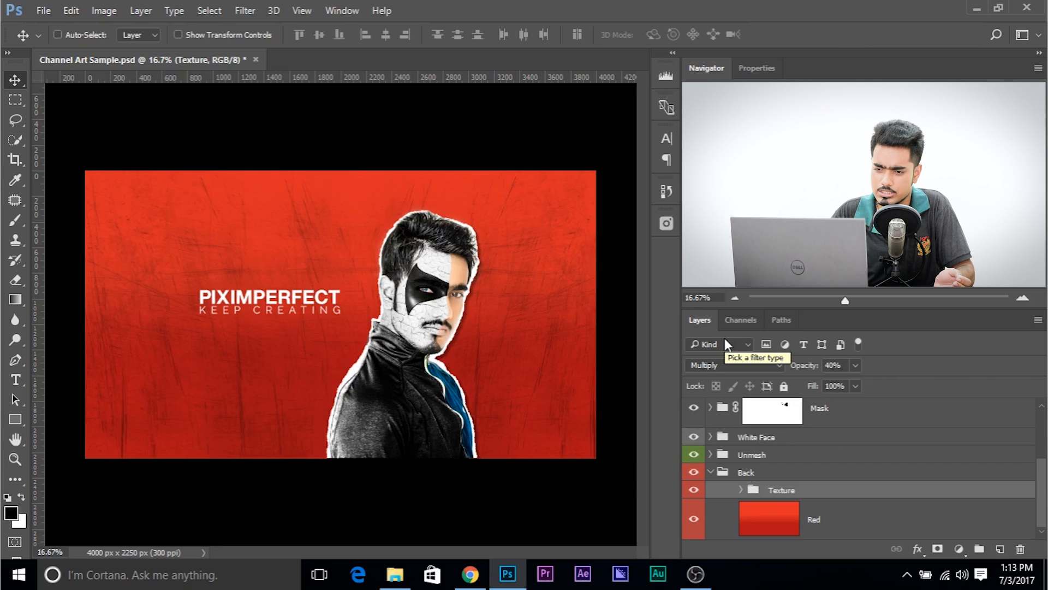
mouse_move(208, 317)
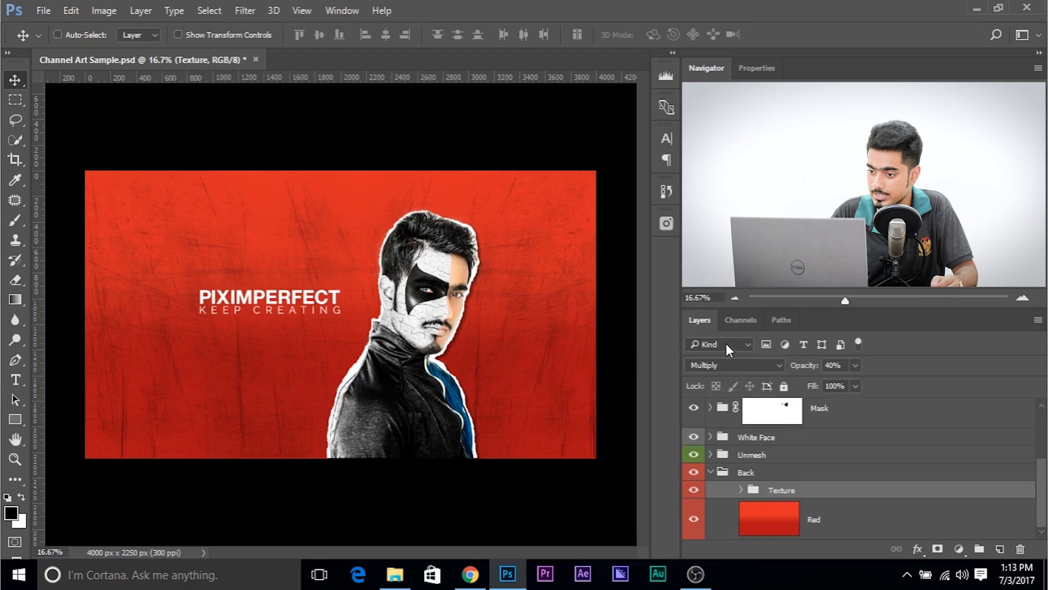
Set the Layers panel filter to Kind and show only type layers.
left_click(718, 343)
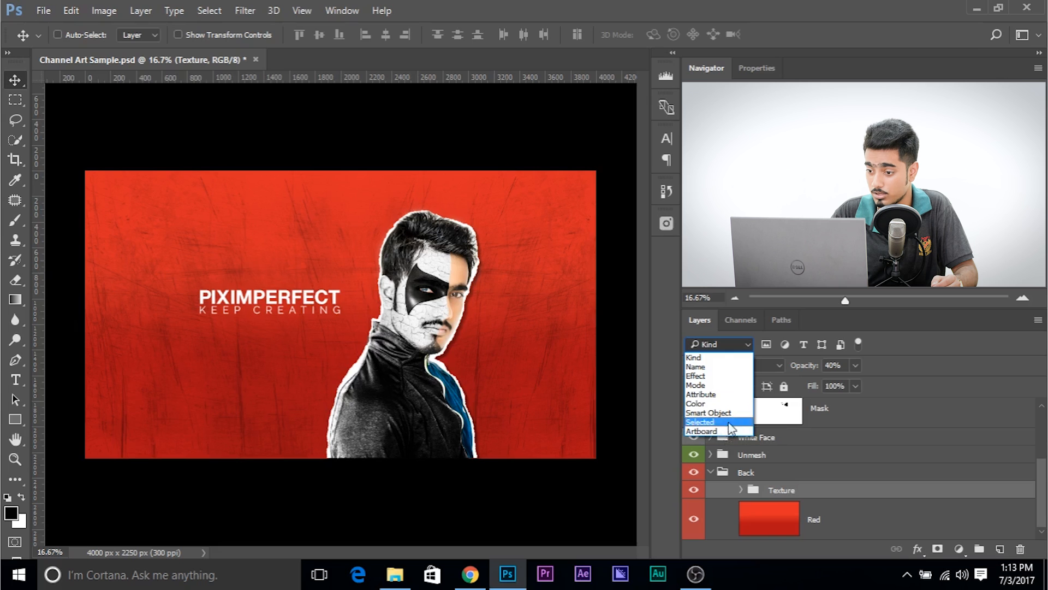
mouse_move(722, 357)
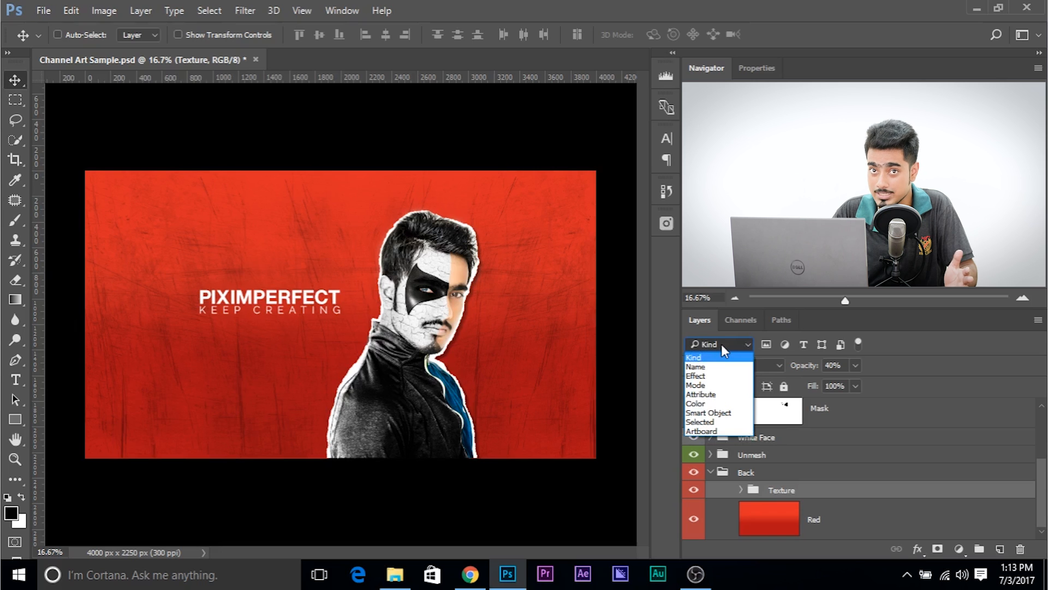
left_click(719, 343)
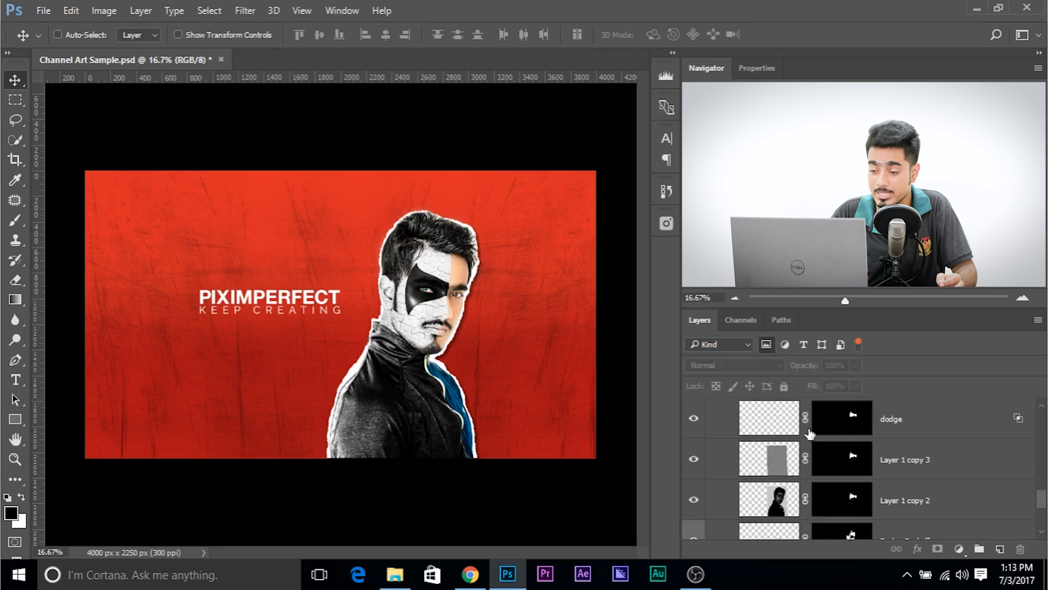
mouse_move(805, 458)
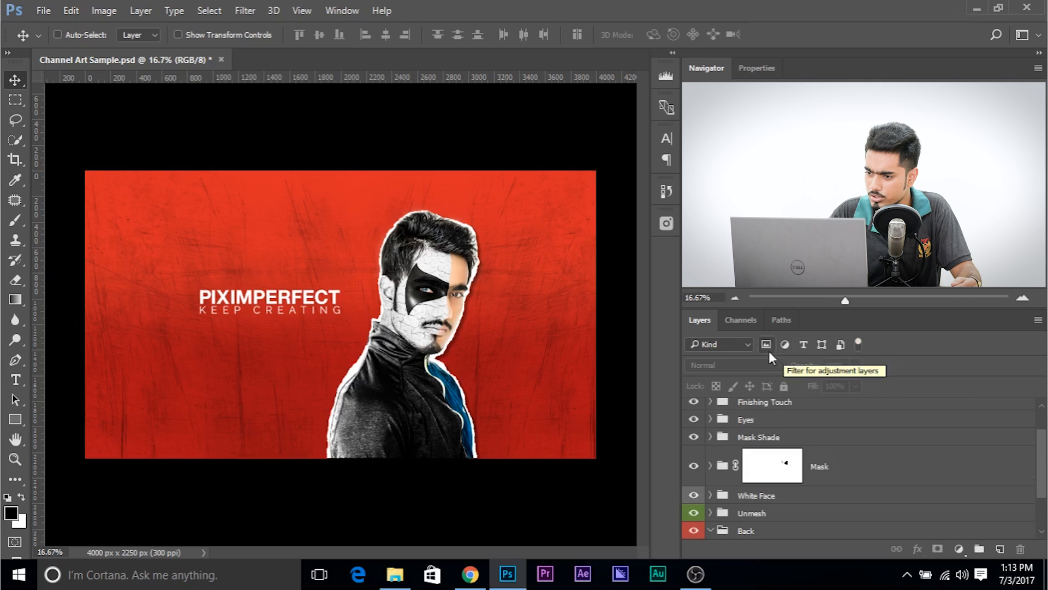
mouse_move(766, 345)
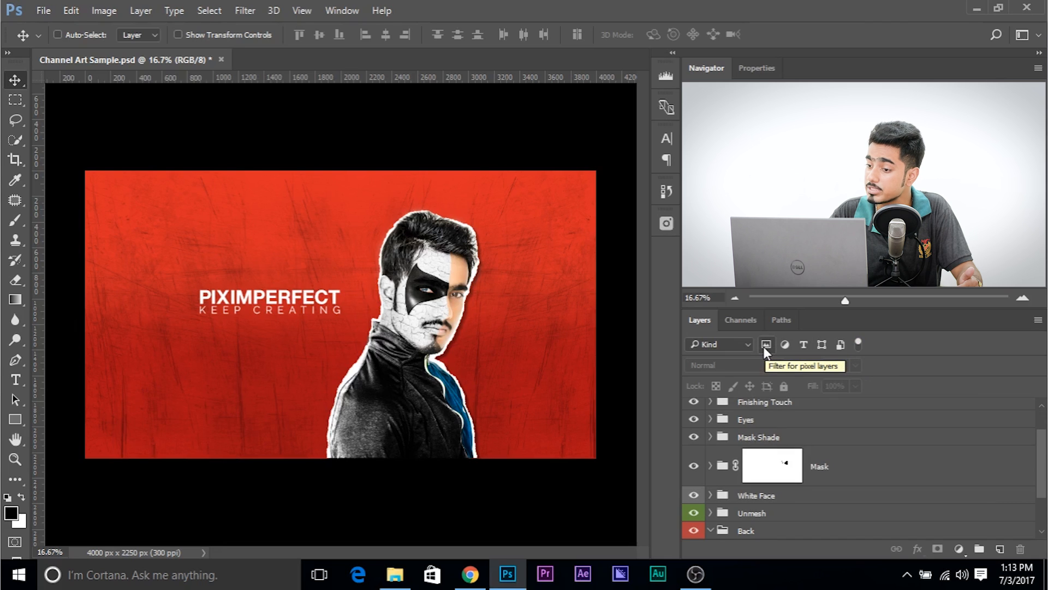
mouse_move(804, 345)
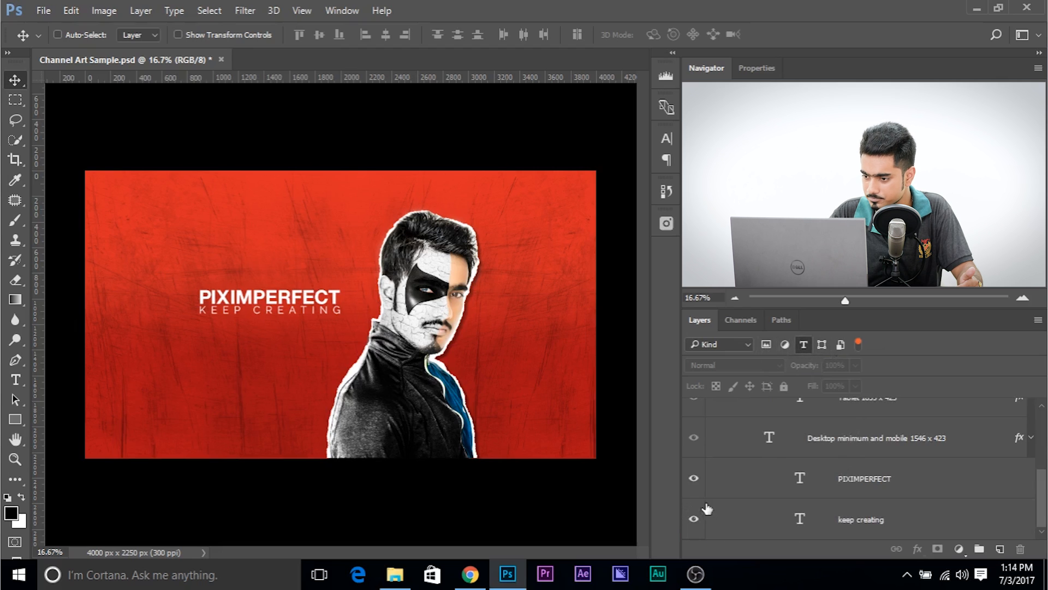
Attempt editing the PIXIMPERFECT title, leave it unchanged, and switch layer filtering off.
left_click(864, 479)
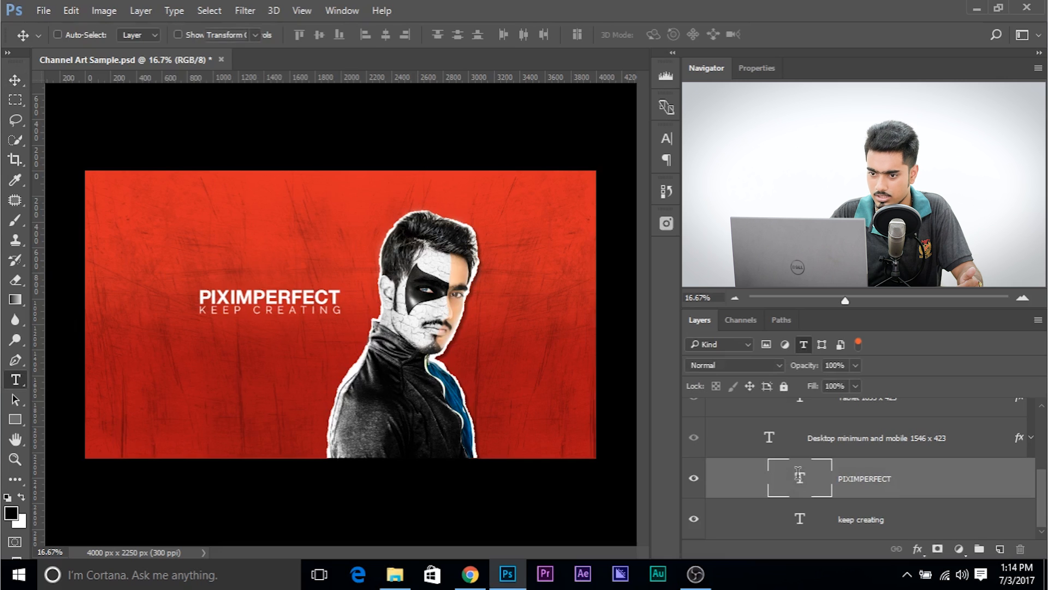
type("WHAT")
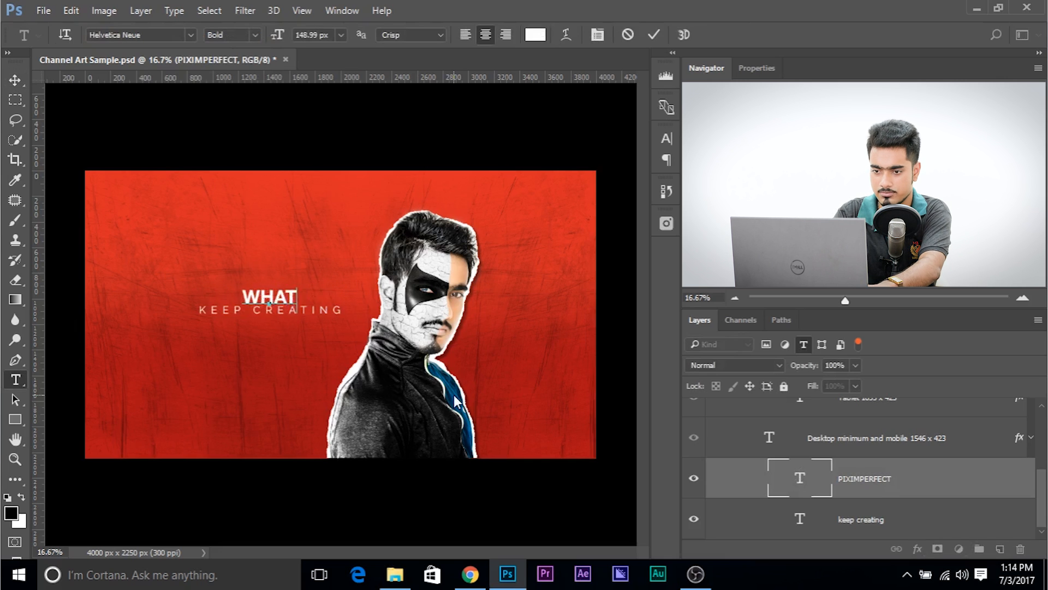
type("EVER")
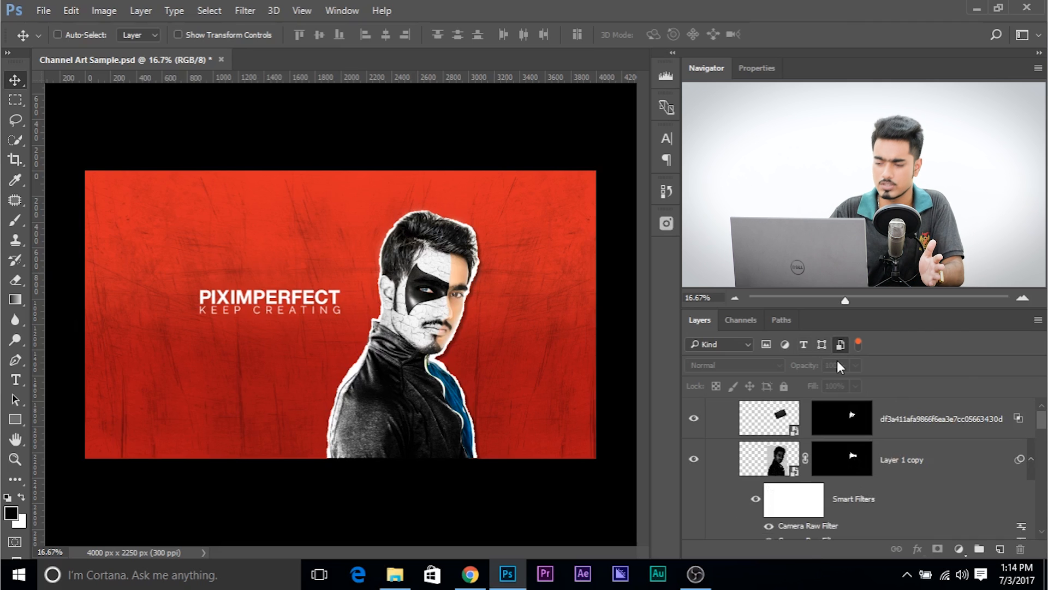
mouse_move(840, 365)
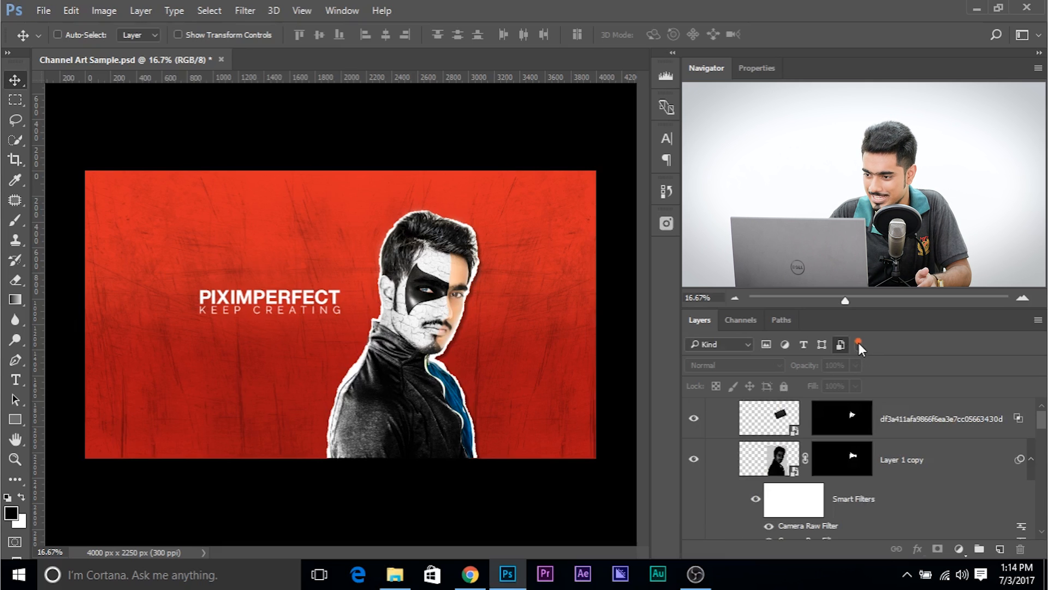
left_click(841, 343)
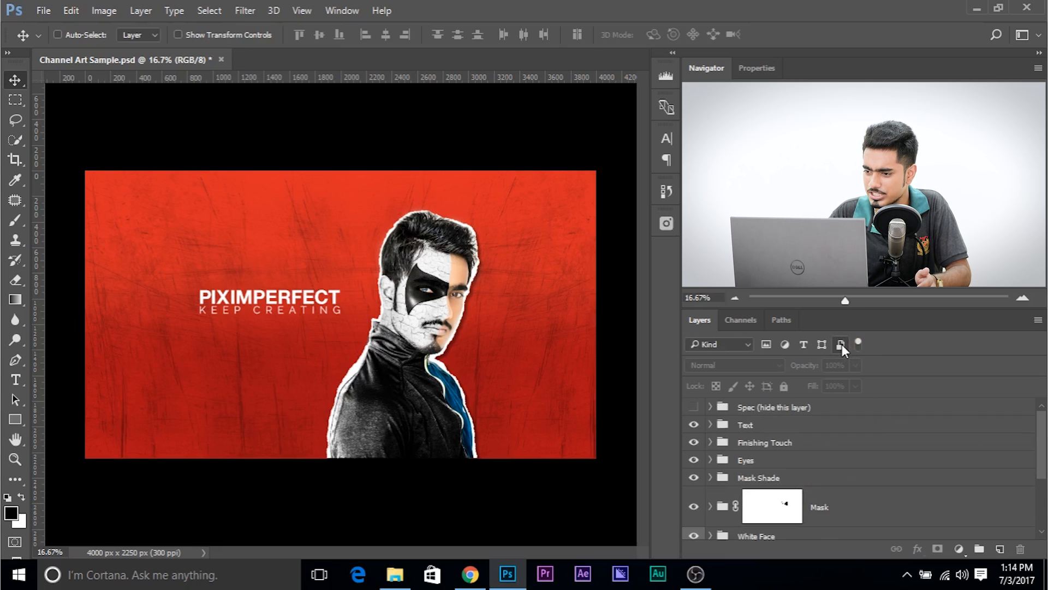
mouse_move(800, 361)
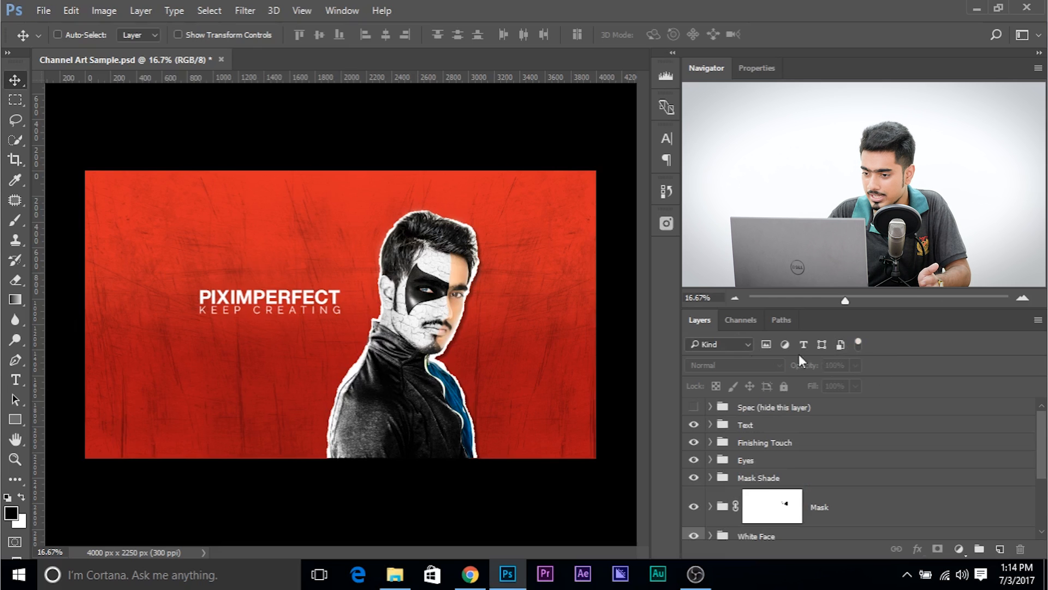
Switch the layer filter to Name and search for 'REd'.
left_click(719, 344)
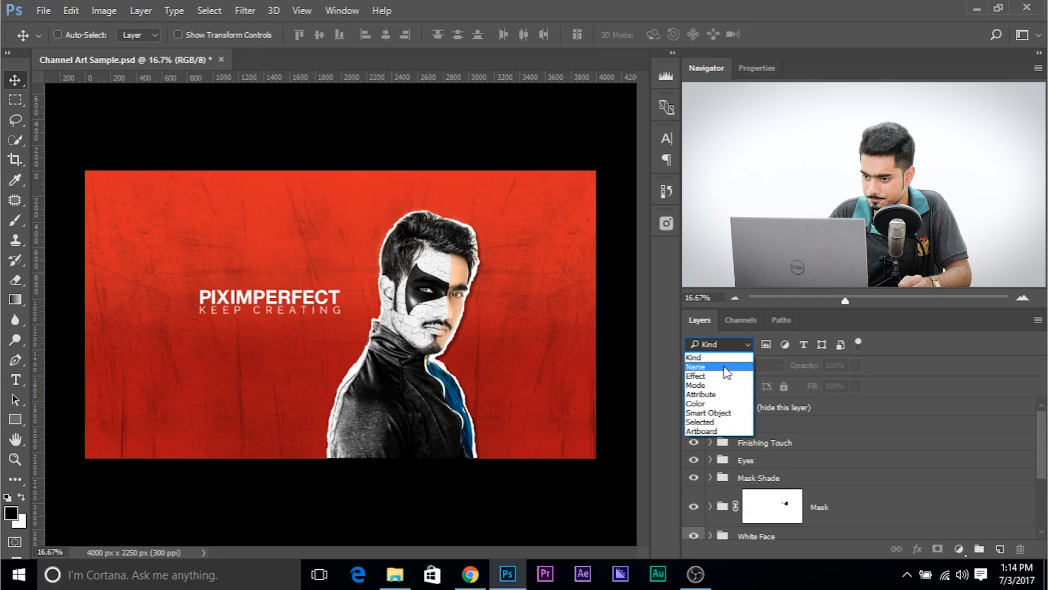
left_click(697, 367)
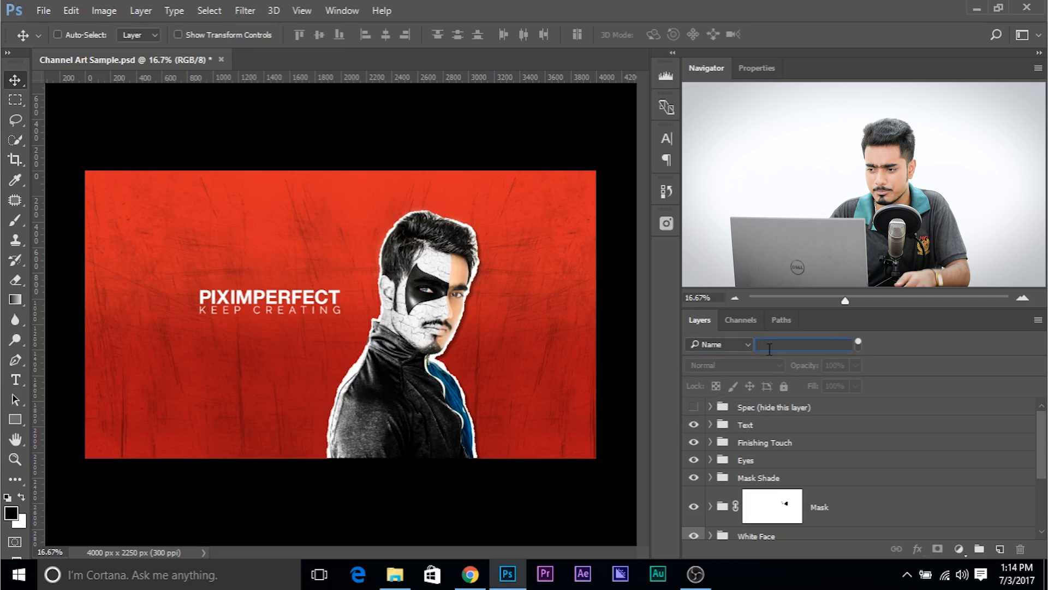
type("REd")
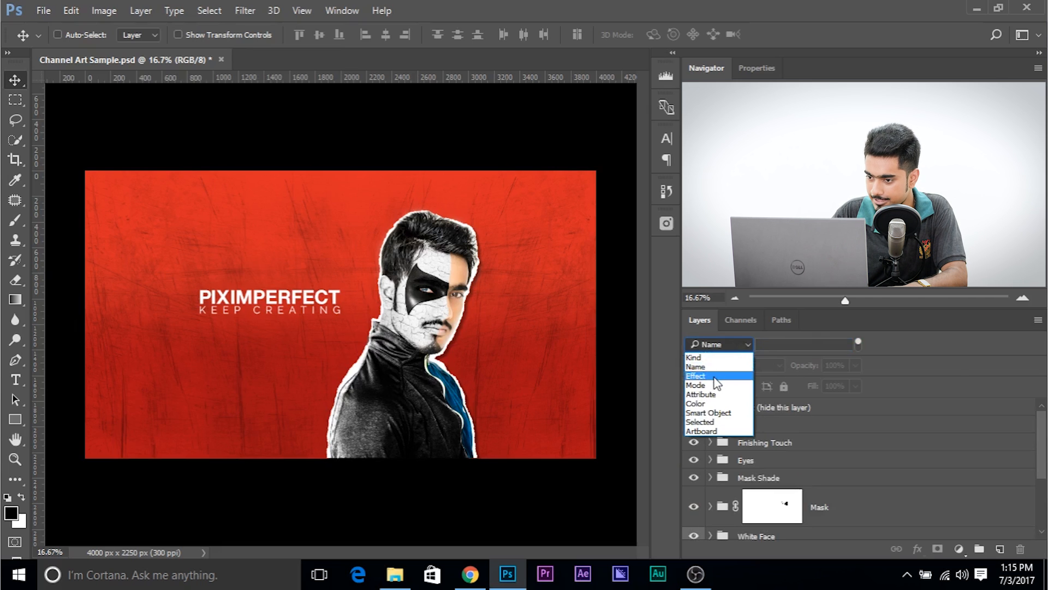
Filter layers by Effect, showing only layers with a Drop Shadow.
left_click(696, 375)
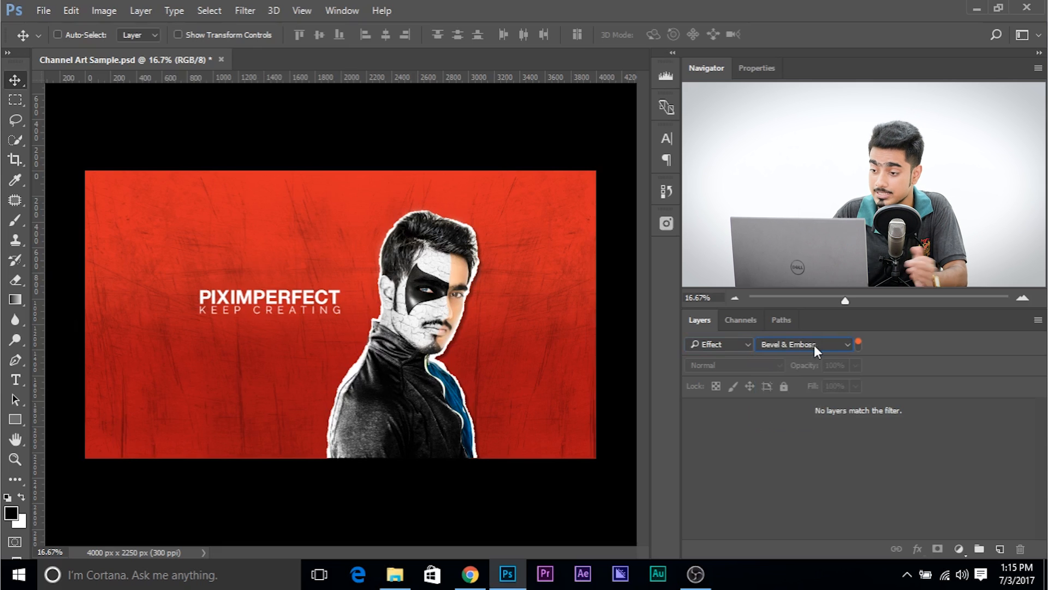
left_click(806, 345)
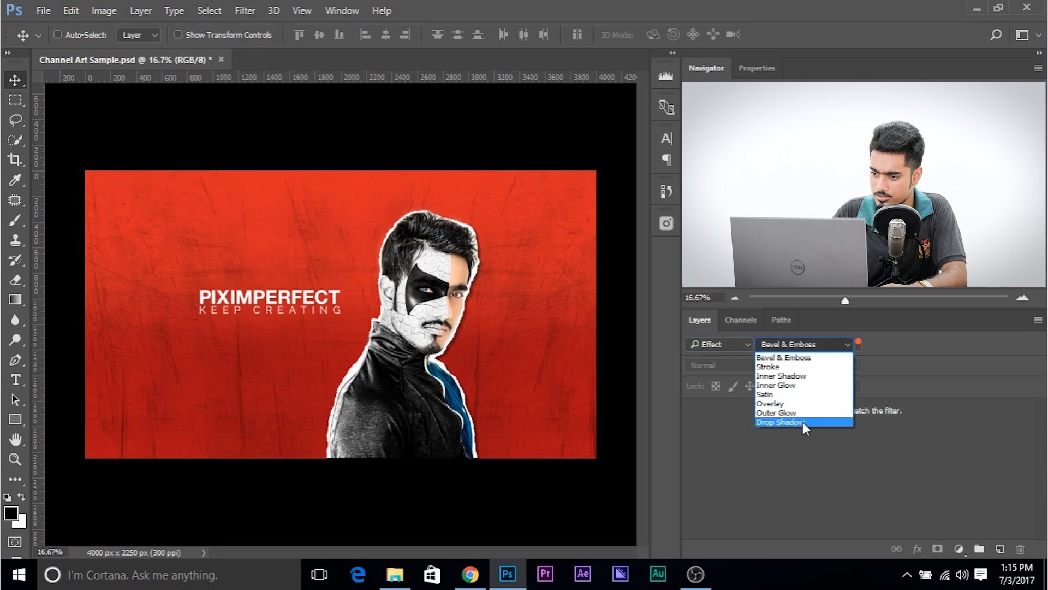
left_click(779, 422)
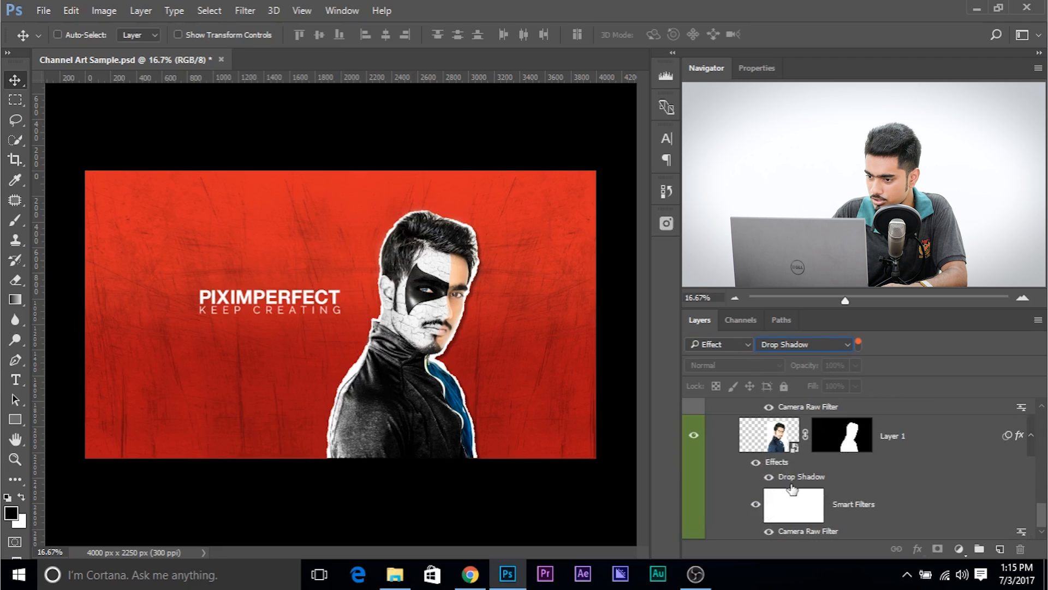
scroll("down", 3)
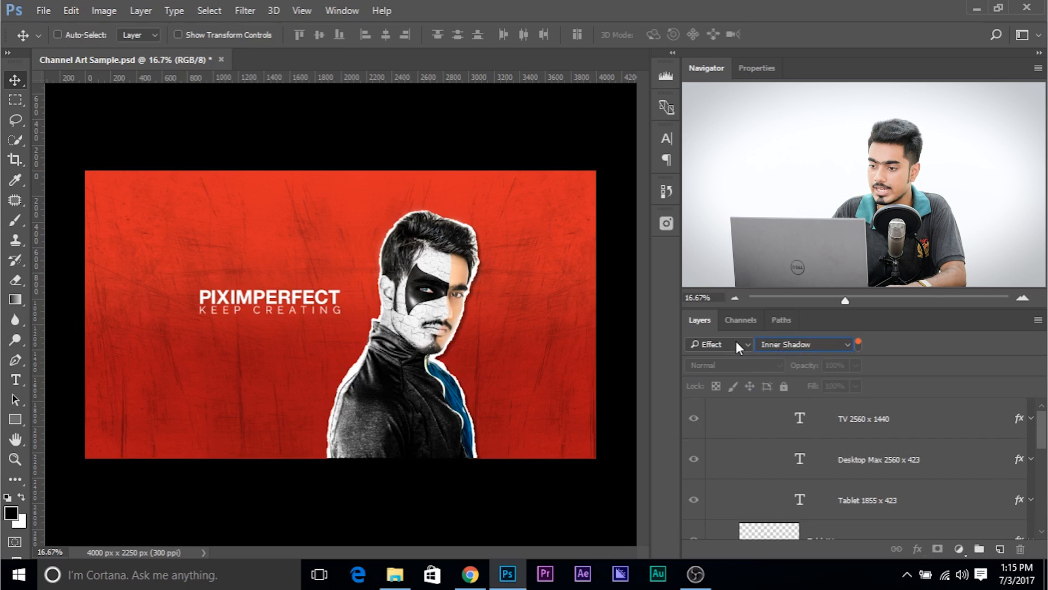
Switch the filter to Mode and show only Multiply-blended layers.
left_click(718, 344)
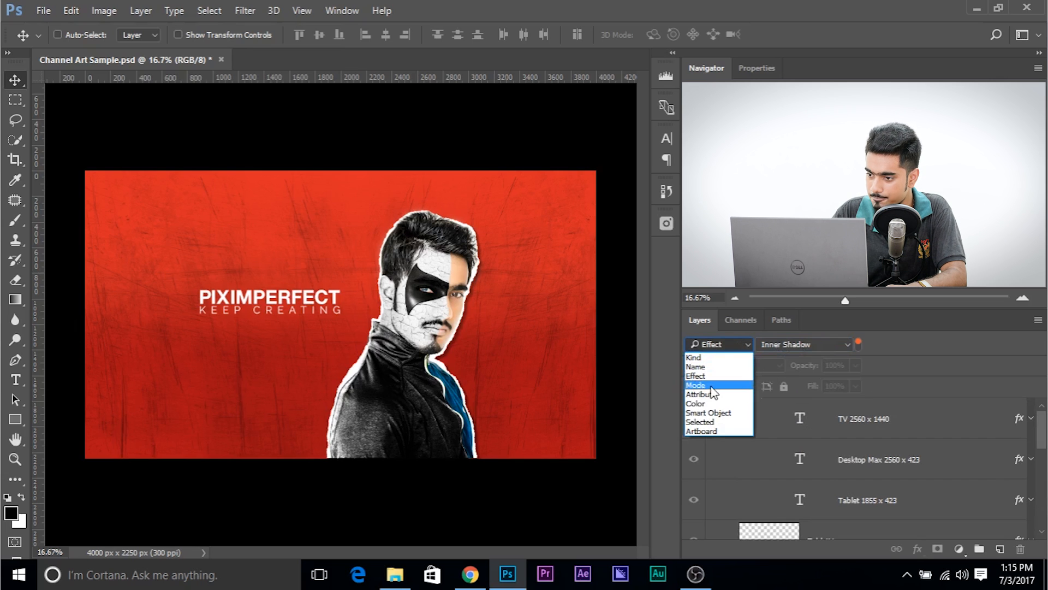
left_click(697, 384)
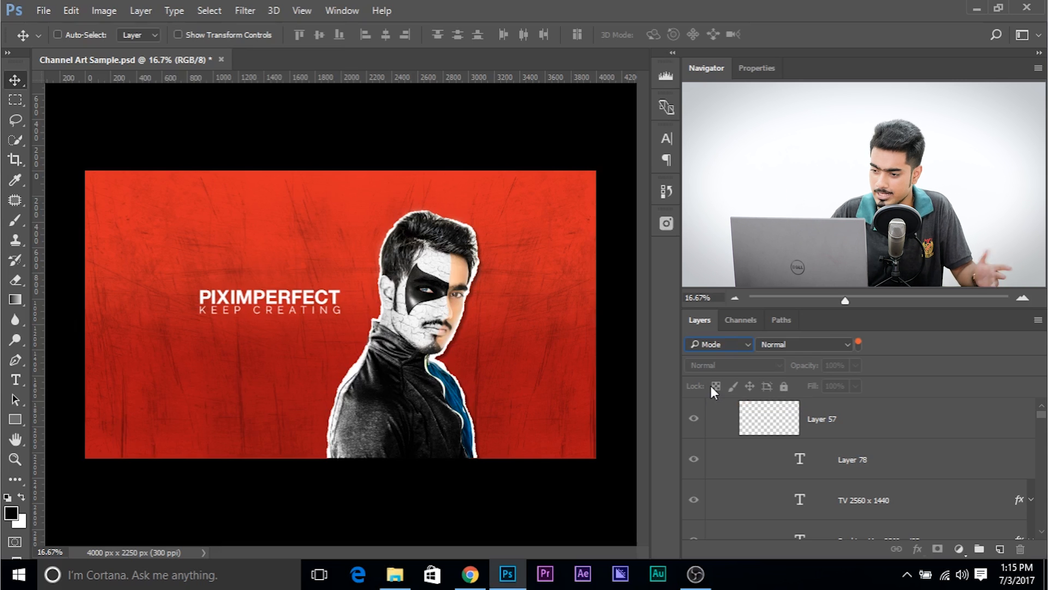
left_click(805, 343)
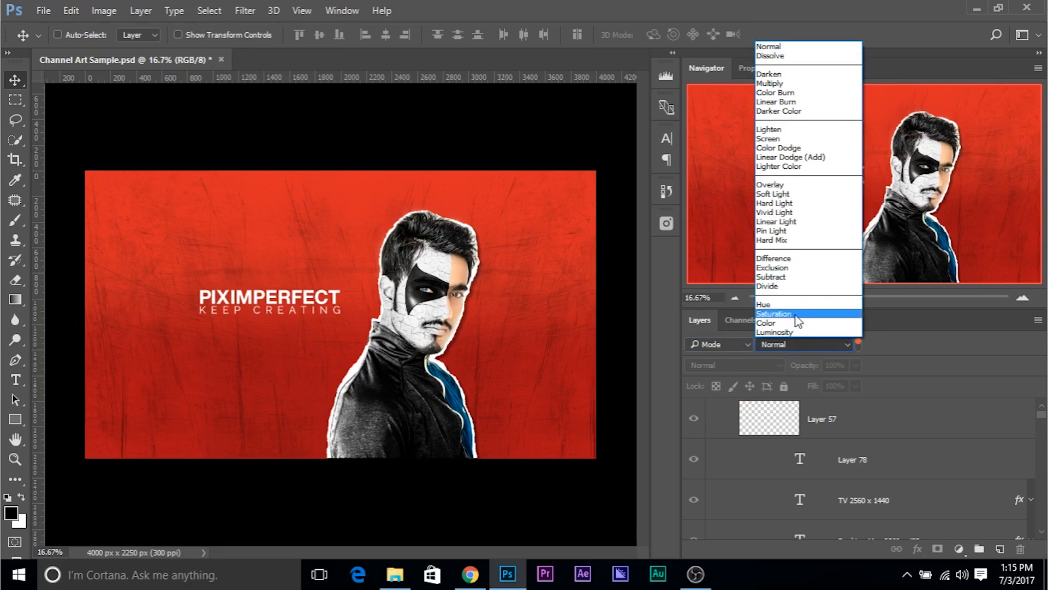
left_click(767, 83)
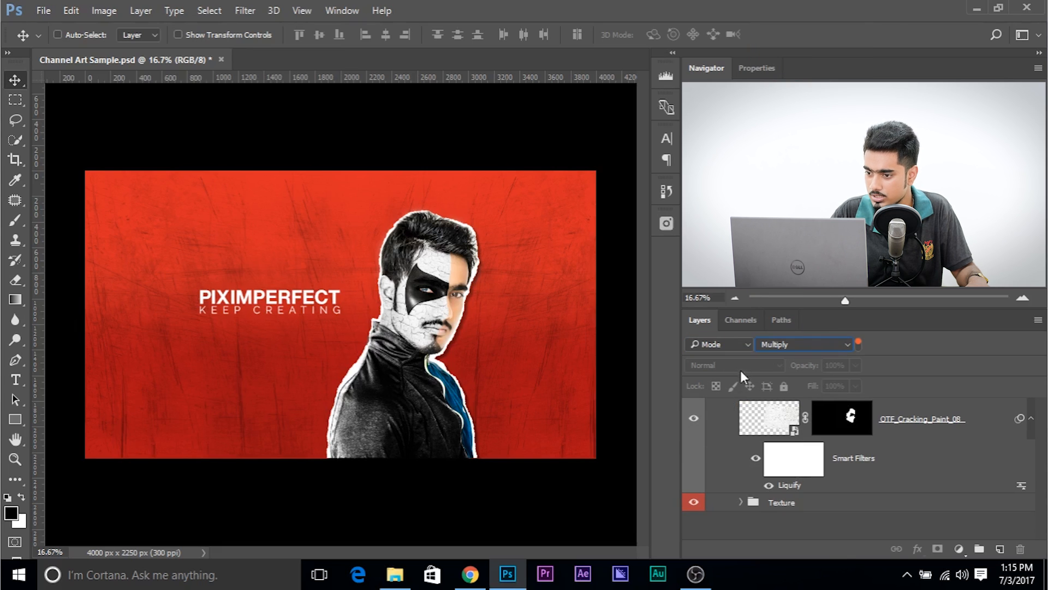
left_click(719, 344)
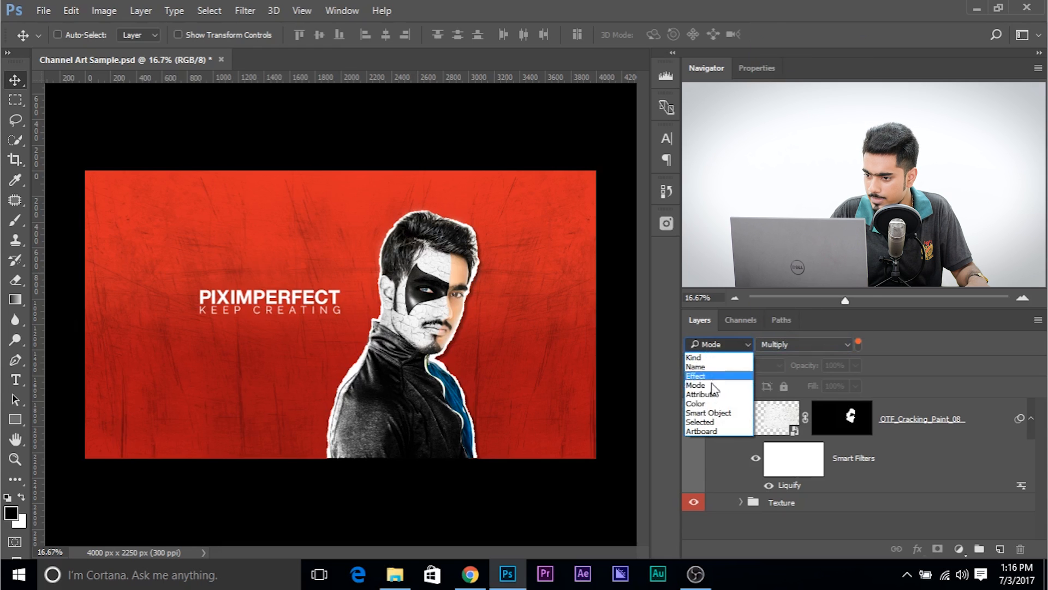
Filter layers by Attribute, trying Visible before choosing Empty.
left_click(703, 393)
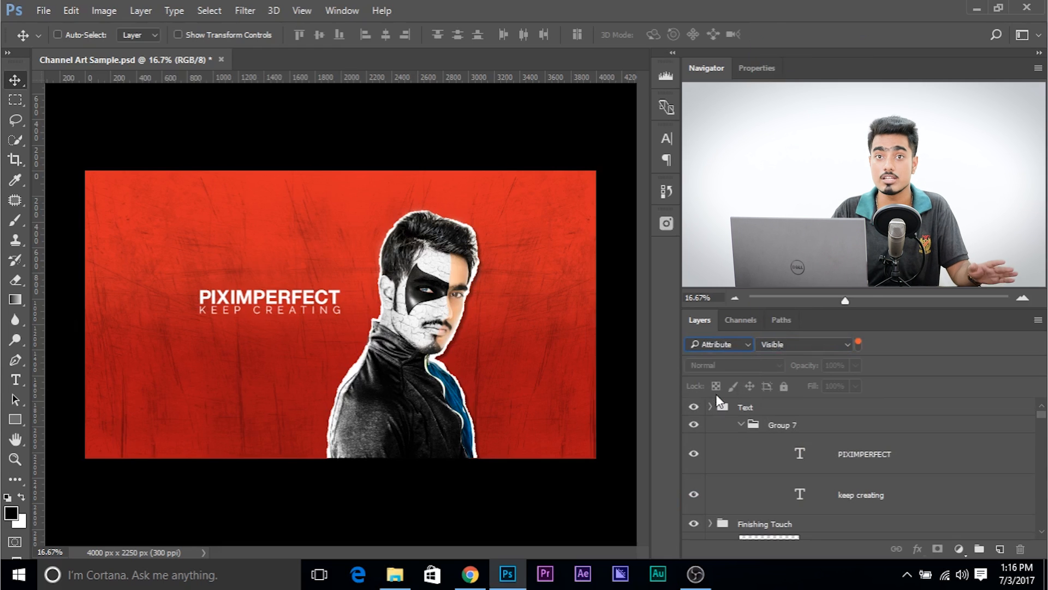
left_click(806, 345)
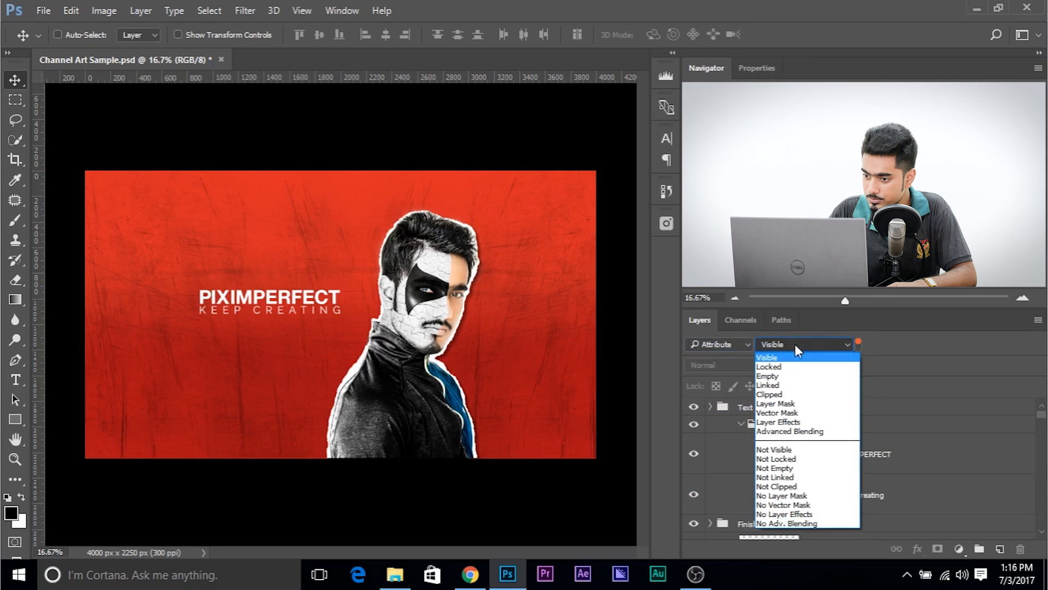
left_click(766, 356)
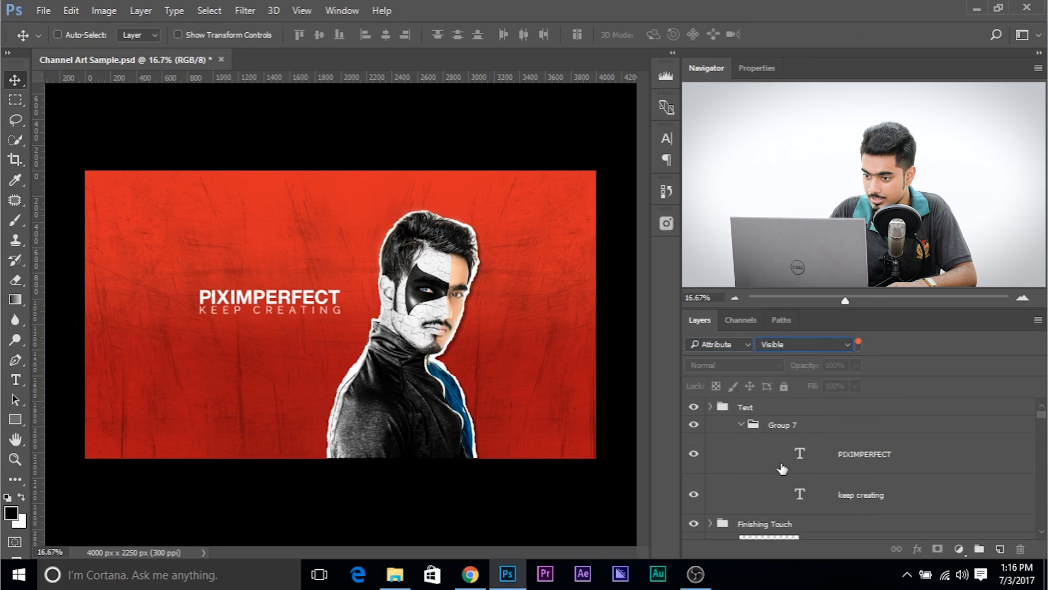
mouse_move(720, 415)
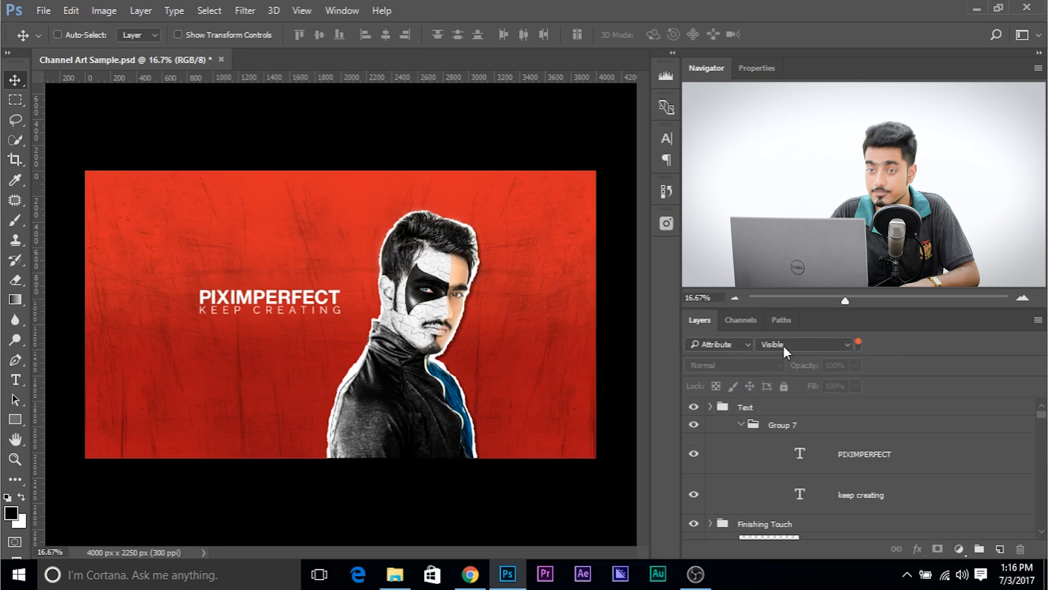
left_click(805, 344)
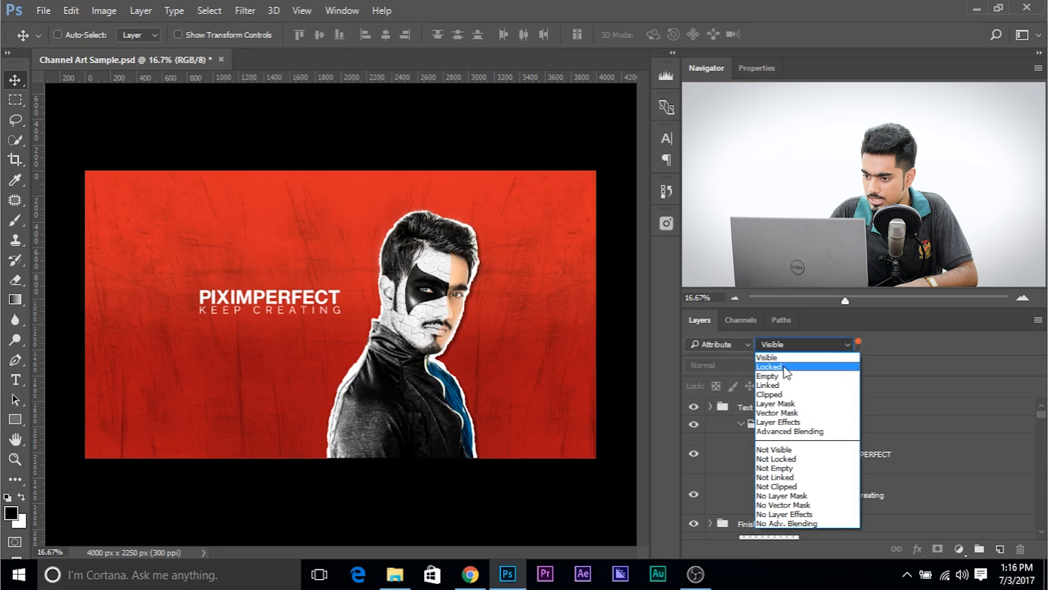
mouse_move(785, 384)
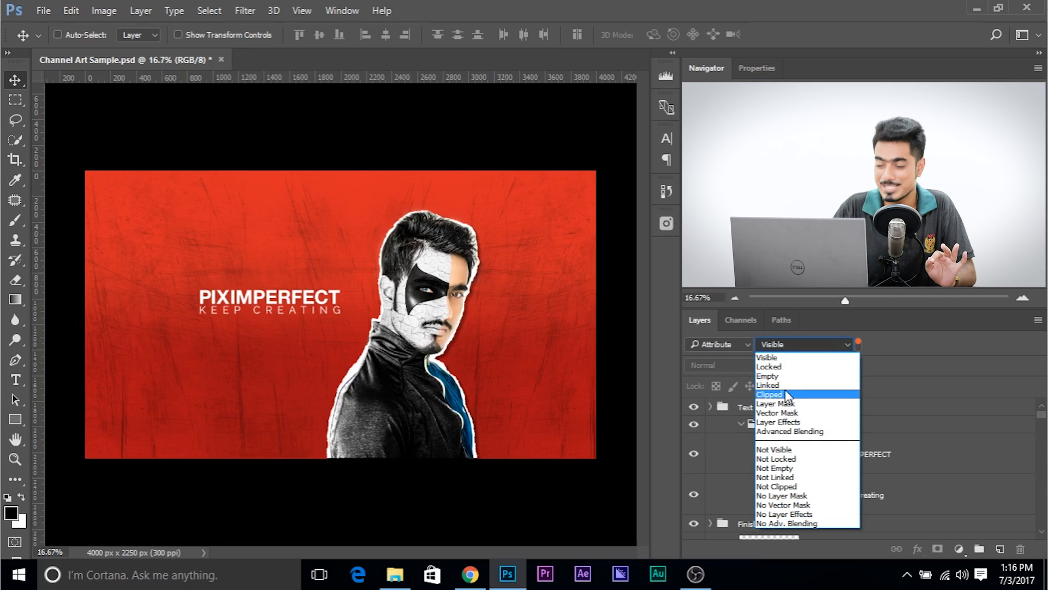
mouse_move(788, 376)
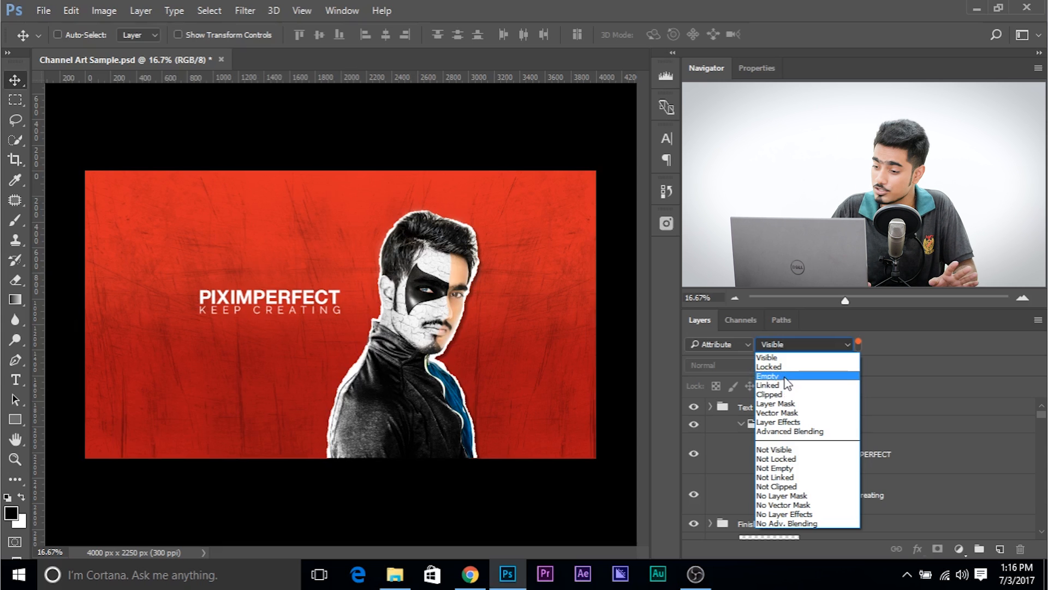
left_click(768, 375)
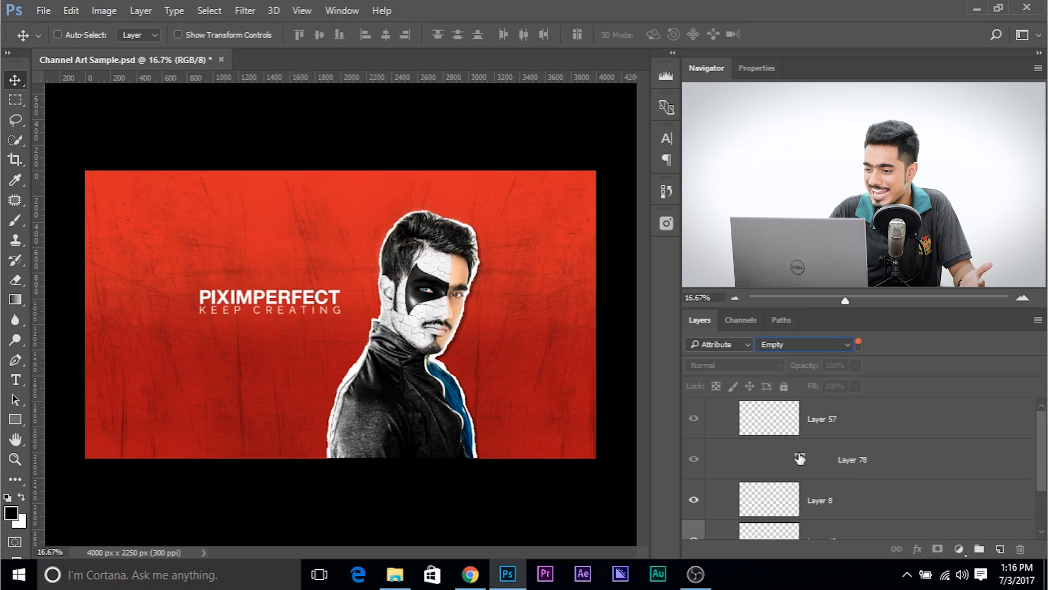
Change the layer filter category from Attribute to Color.
scroll("down", 3)
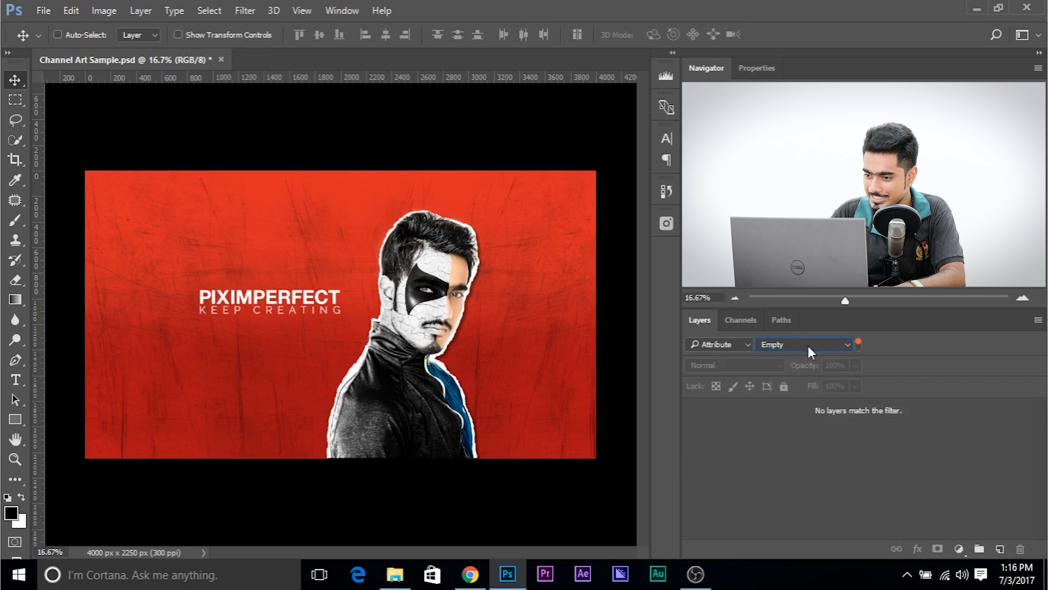
left_click(806, 343)
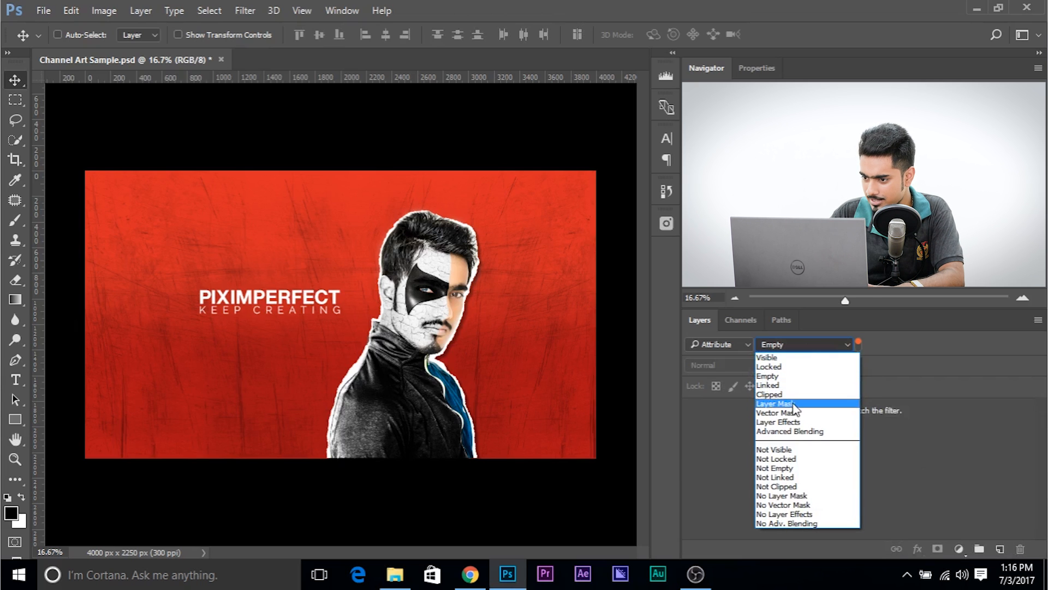
mouse_move(808, 422)
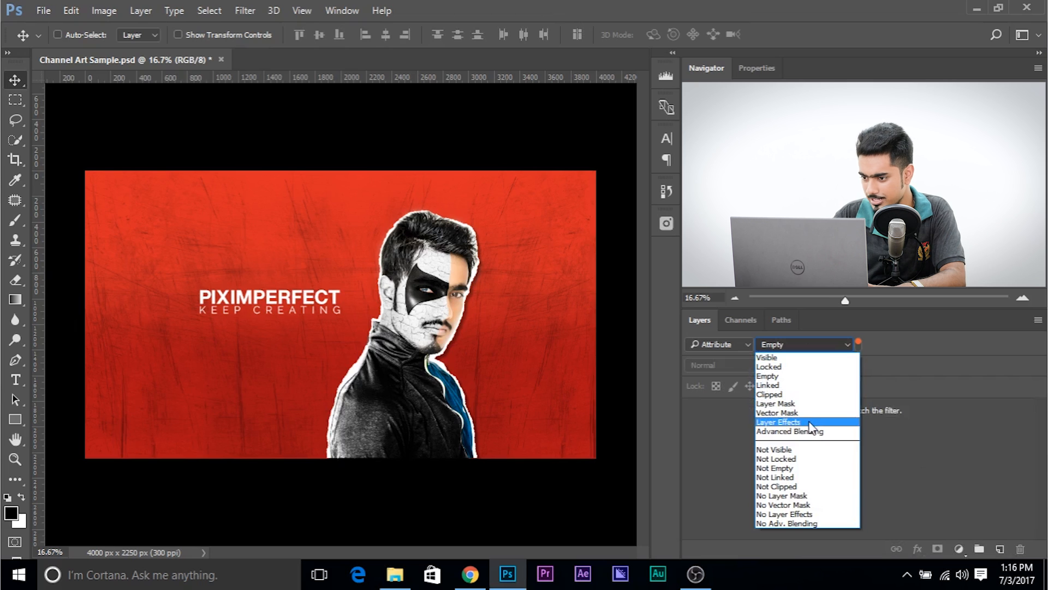
mouse_move(776, 458)
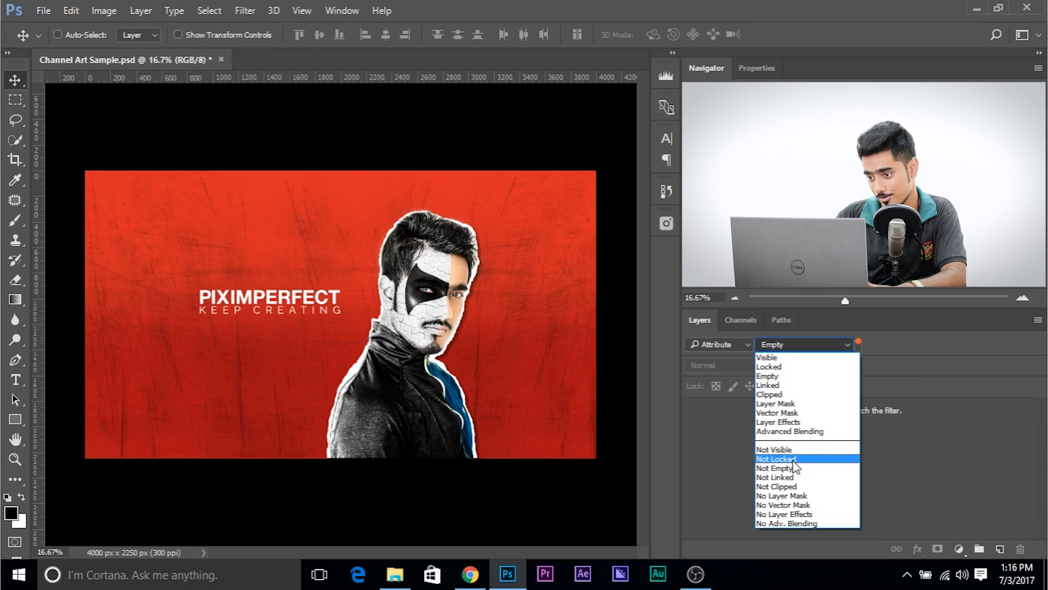
left_click(719, 343)
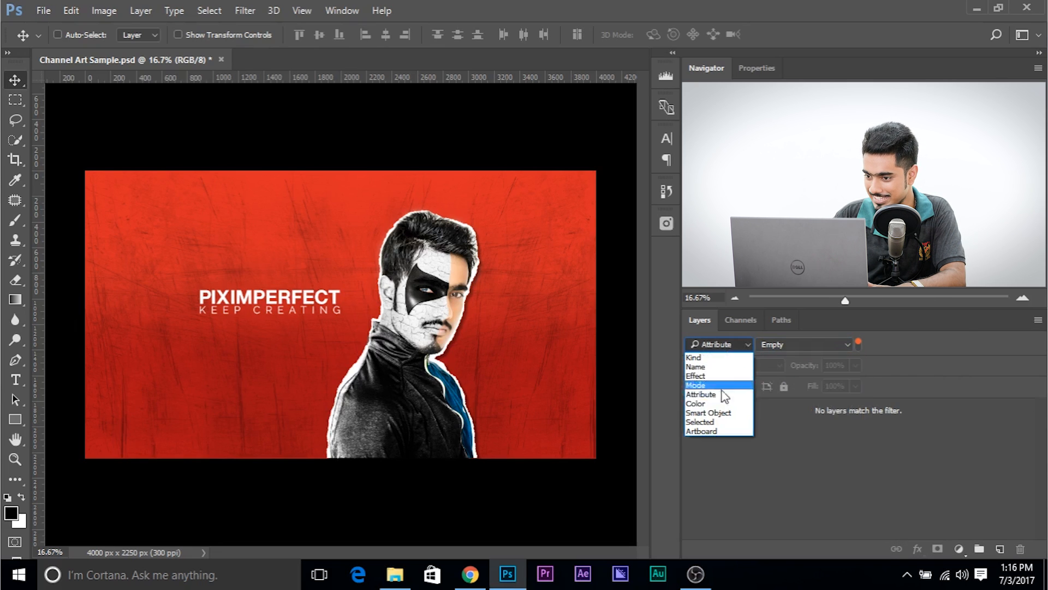
left_click(696, 403)
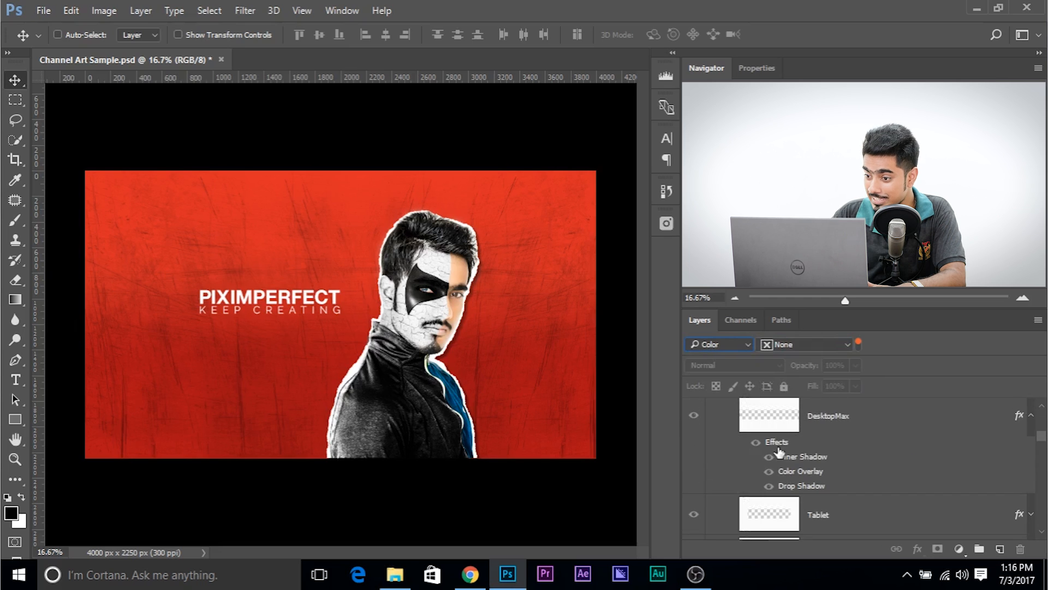
mouse_move(769, 443)
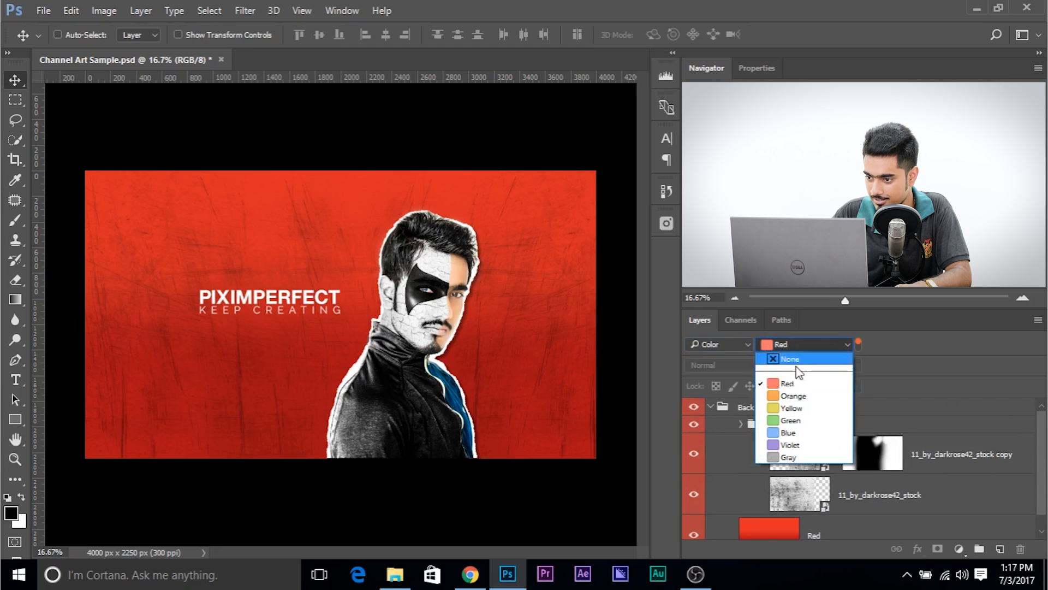
Set the Color filter to Red.
left_click(791, 420)
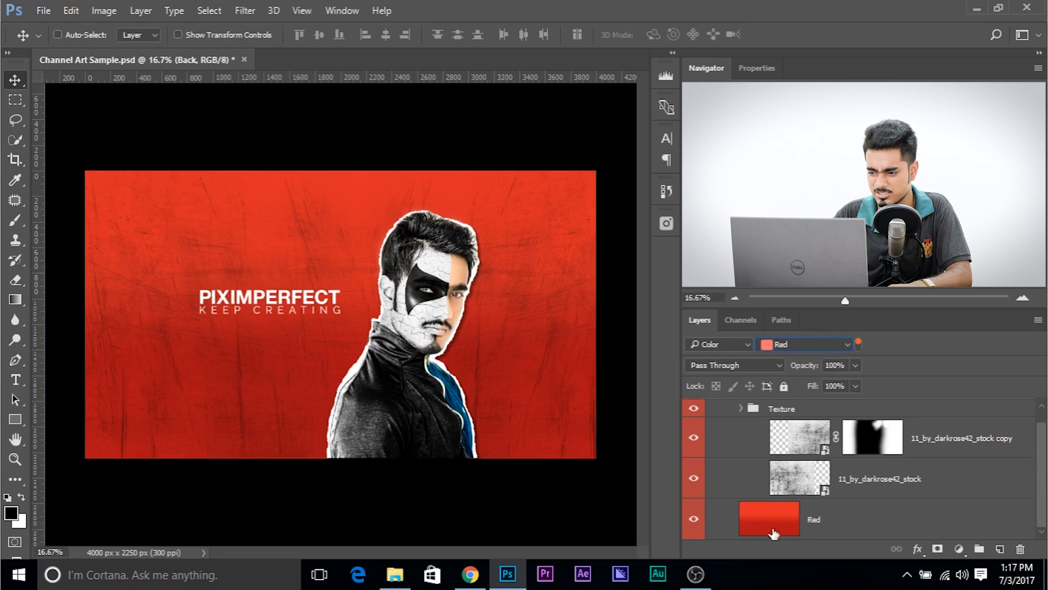
mouse_move(782, 411)
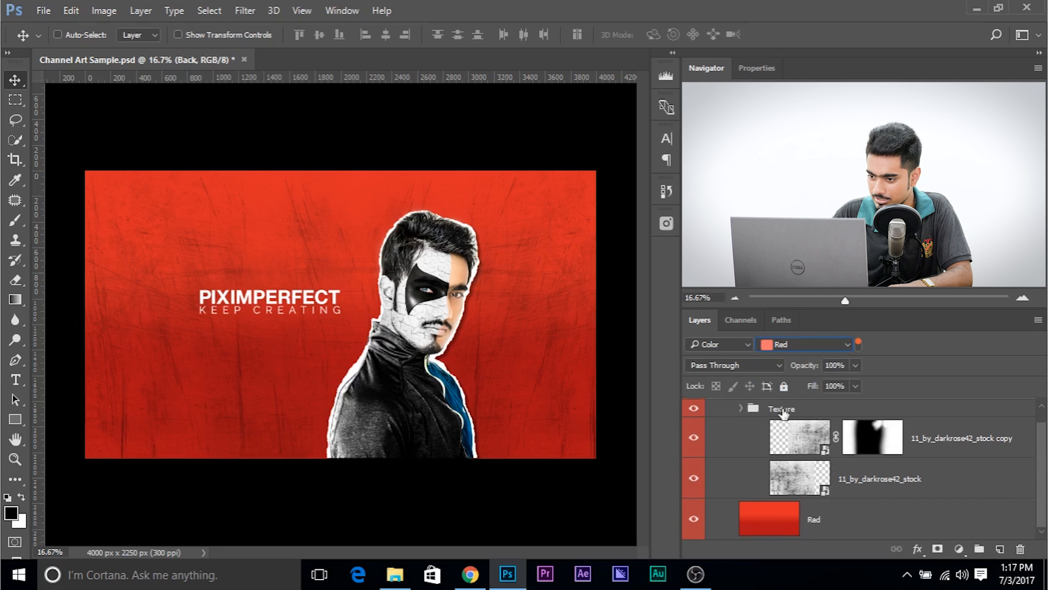
Set the Texture and Back groups' colour tags to No Color.
right_click(780, 407)
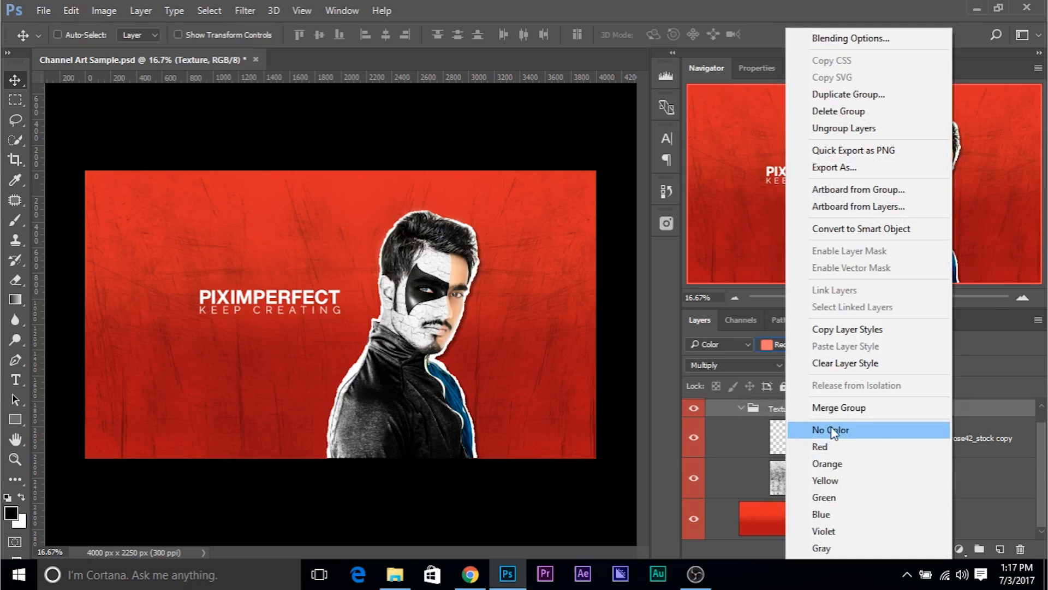
left_click(830, 430)
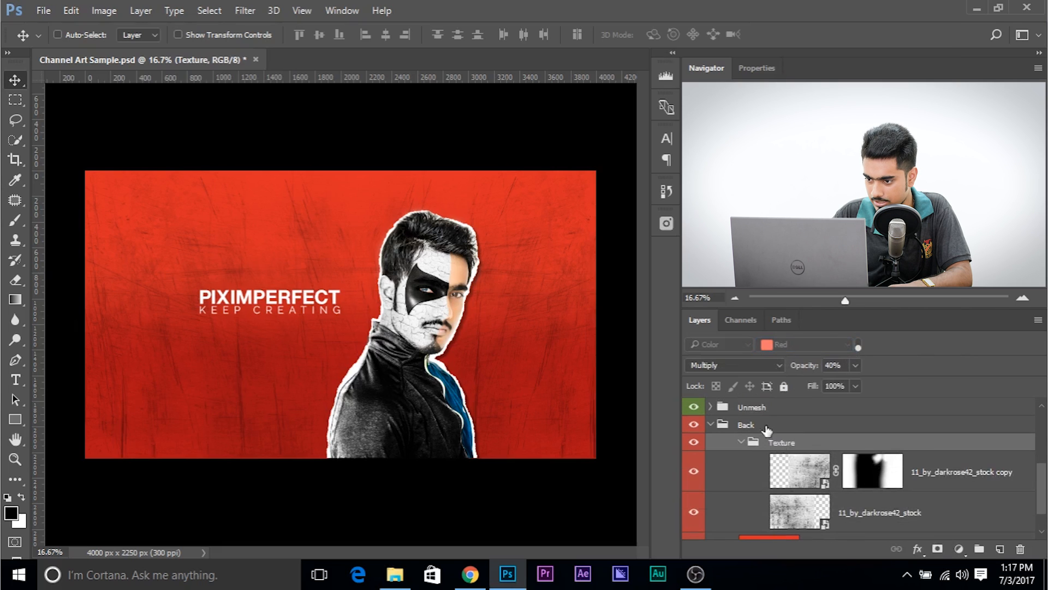
right_click(746, 425)
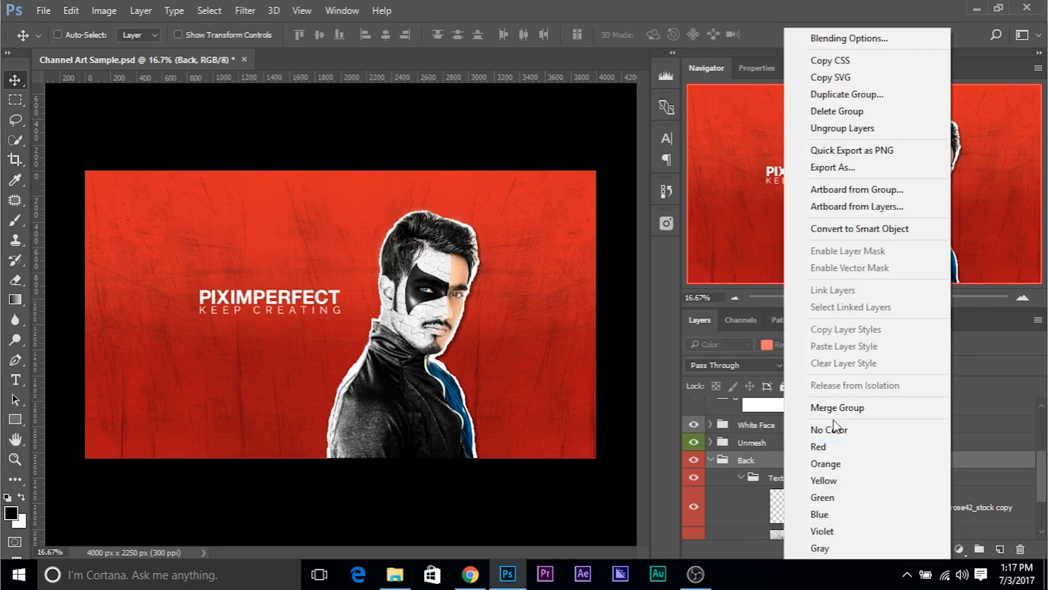
left_click(819, 447)
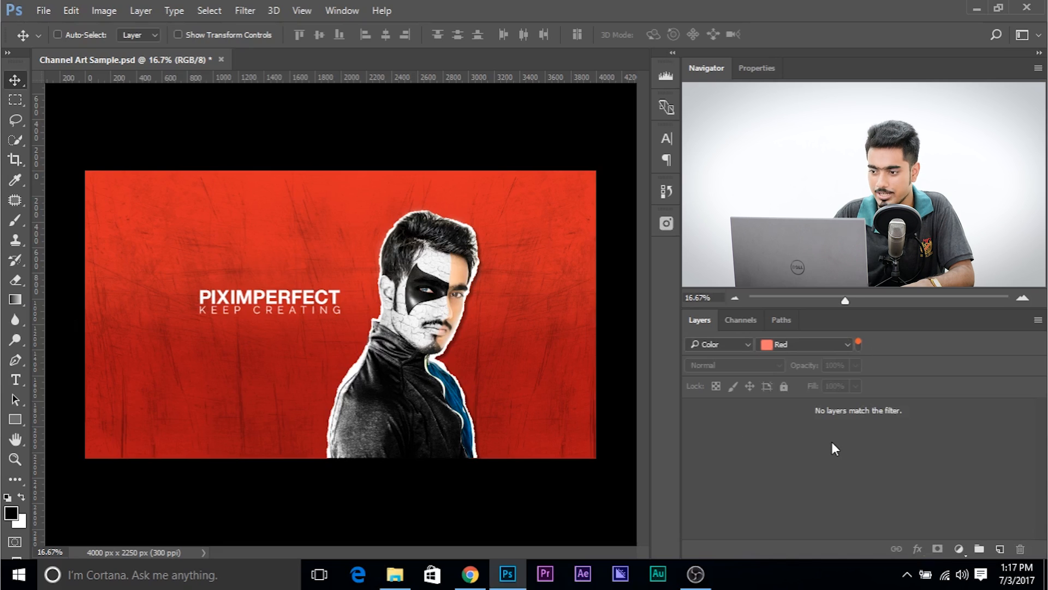
left_click(718, 343)
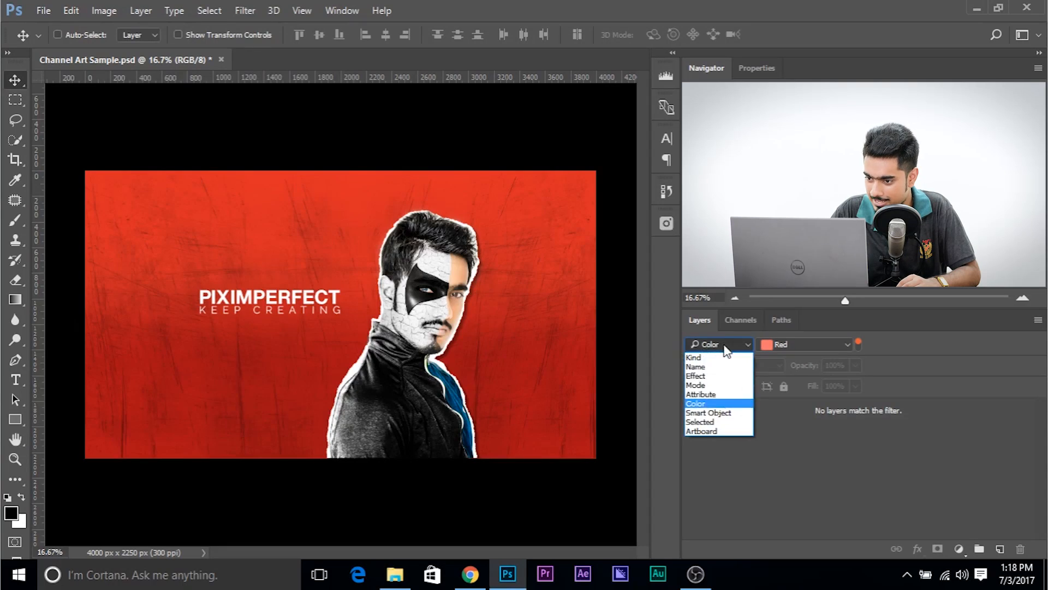
Filter the Layers panel by Smart Object, then switch the filter type back to Kind.
left_click(710, 413)
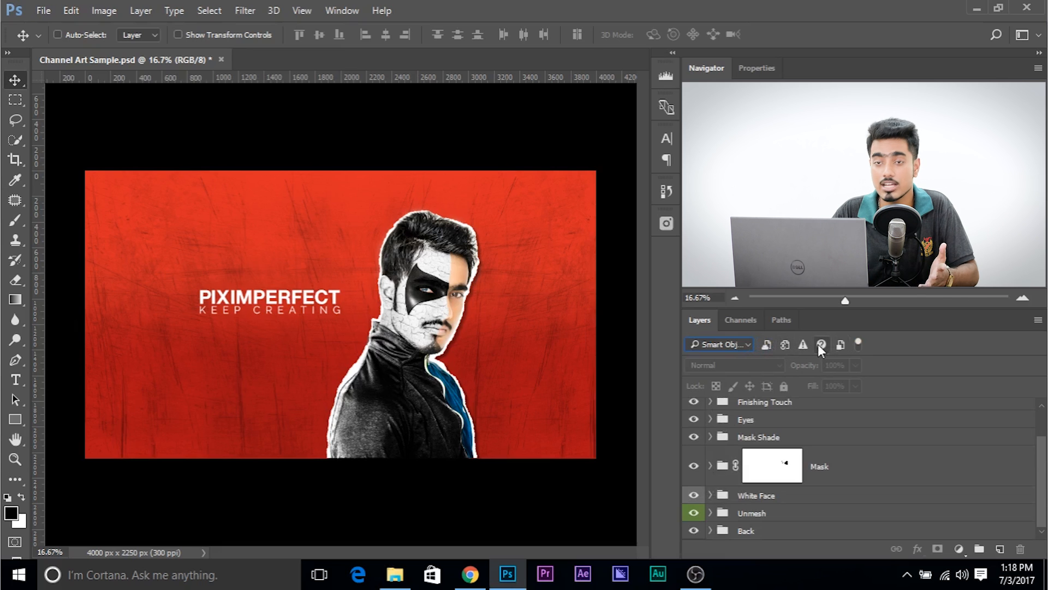
left_click(718, 343)
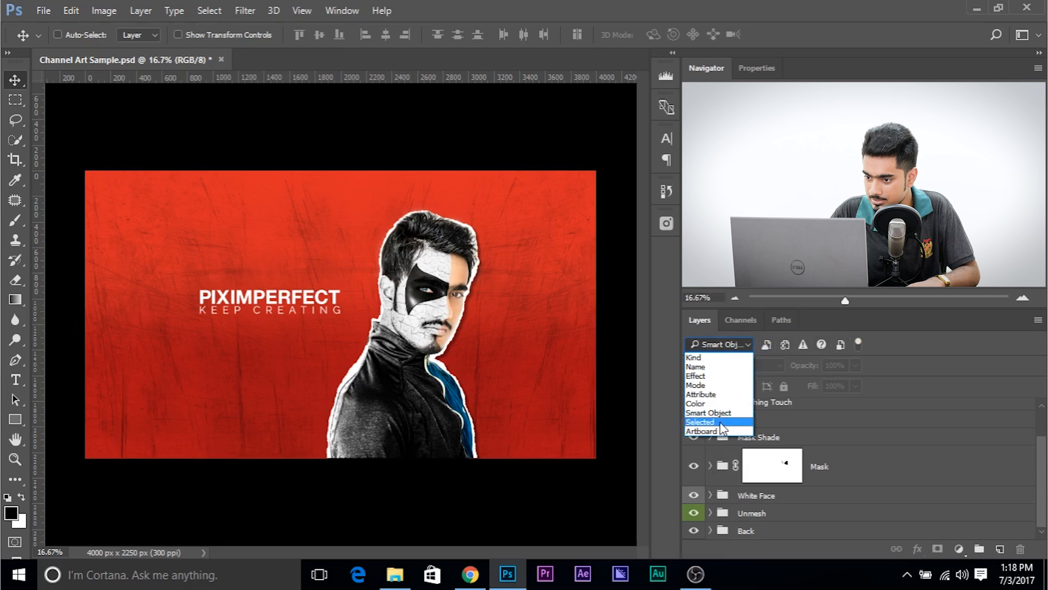
left_click(722, 422)
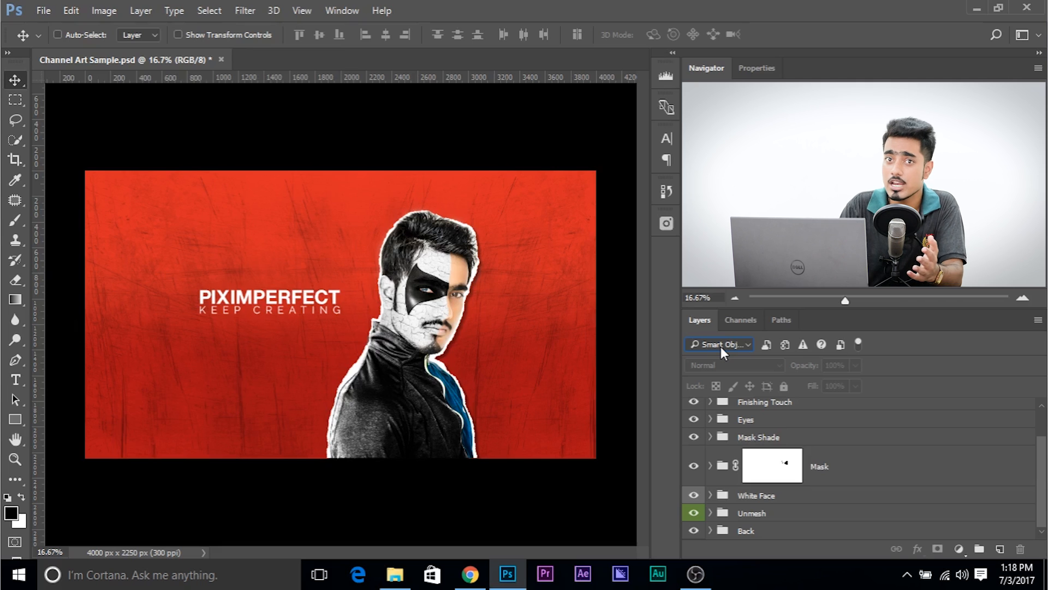
left_click(720, 344)
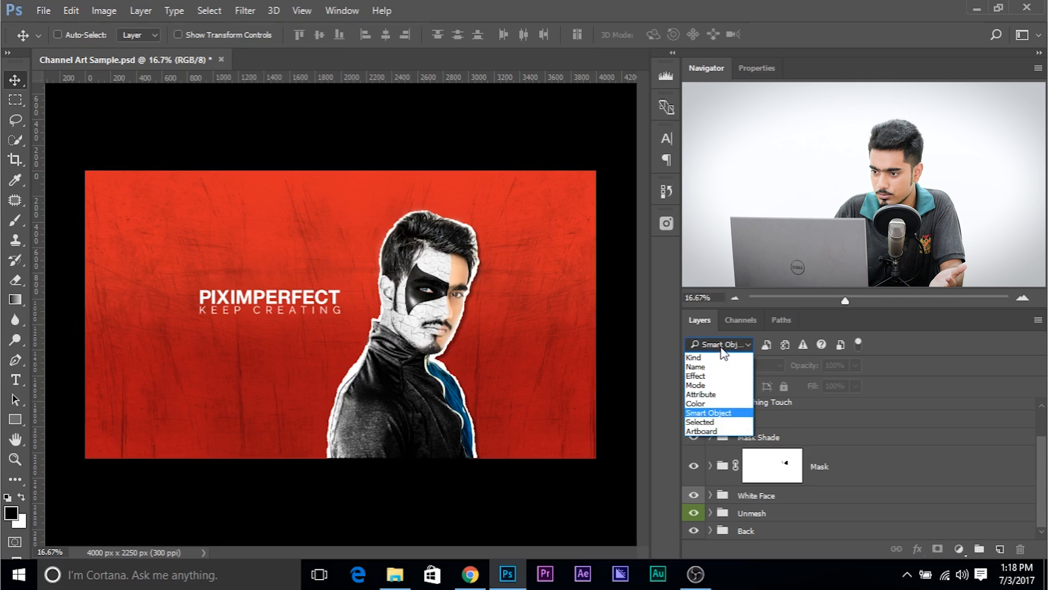
left_click(694, 357)
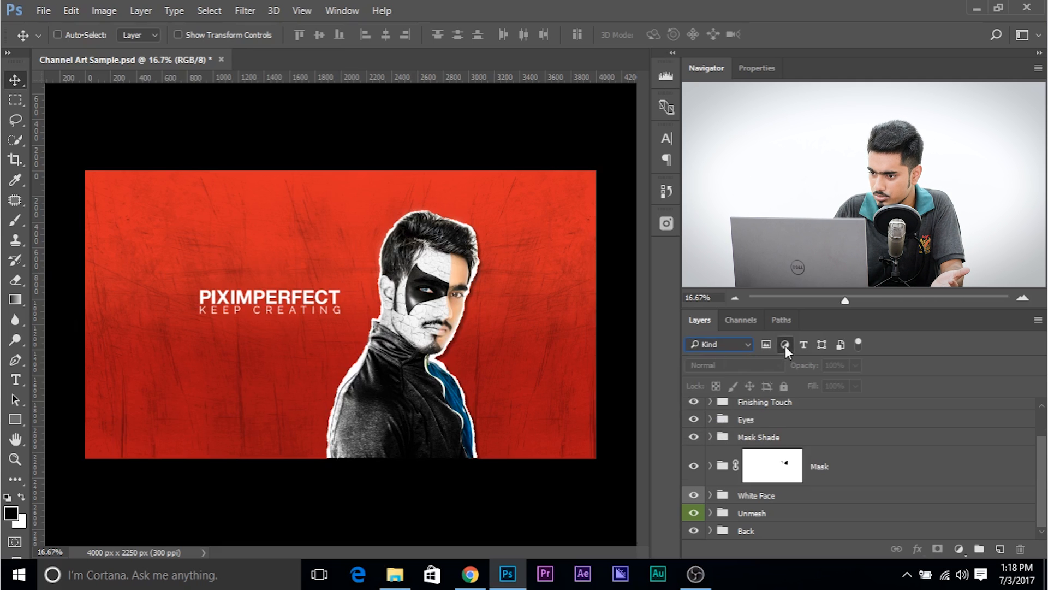